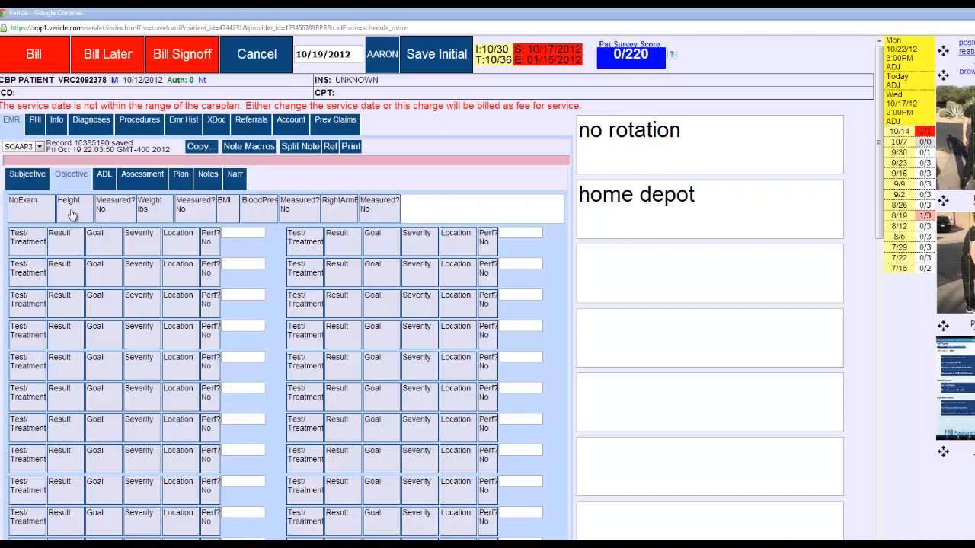
mouse_move(142, 177)
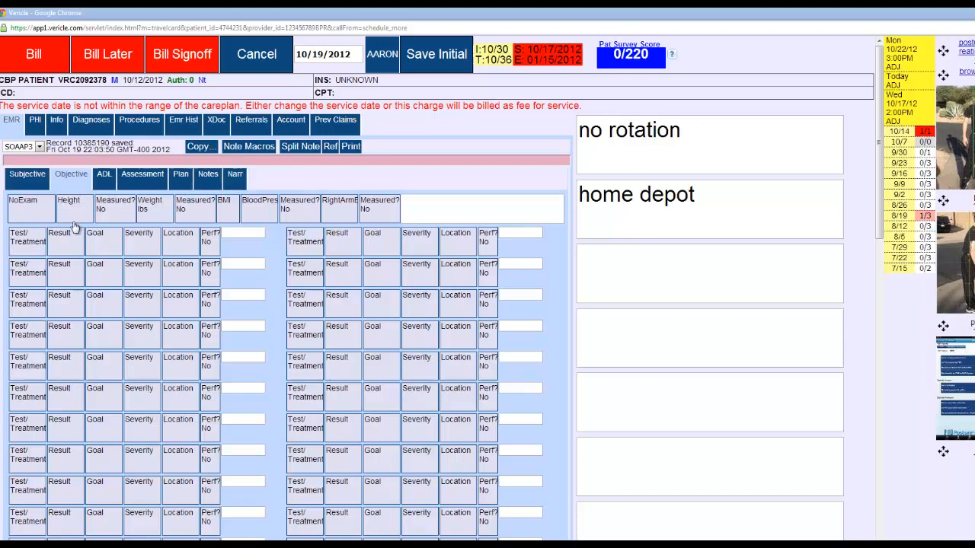
mouse_move(36, 245)
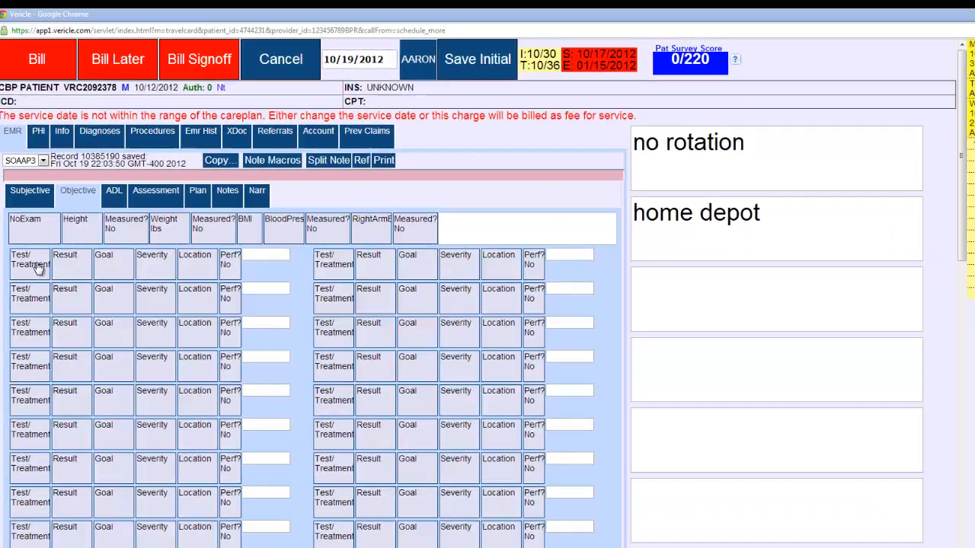
Add cervical flexion as the first Objective test row.
click(272, 160)
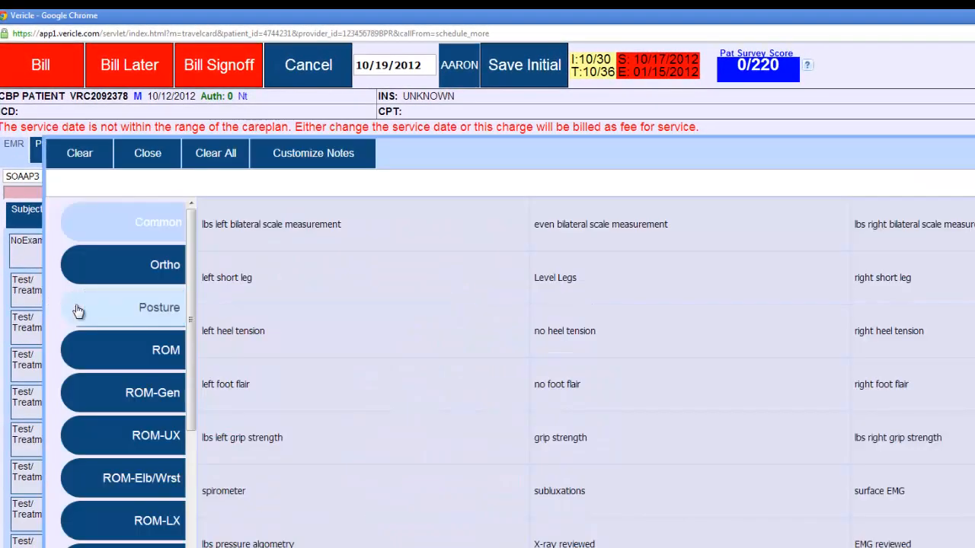
scroll(down, 3)
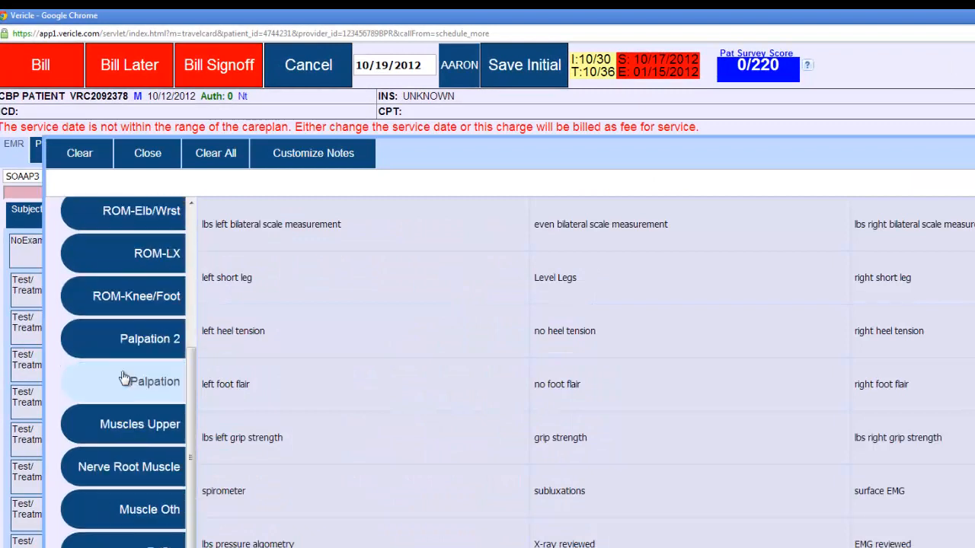
scroll(up, 3)
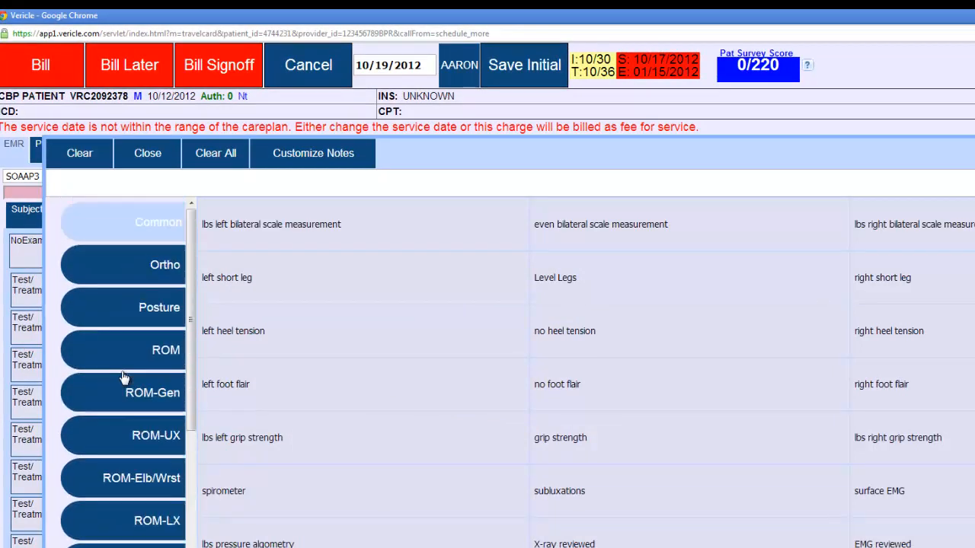
scroll(down, 3)
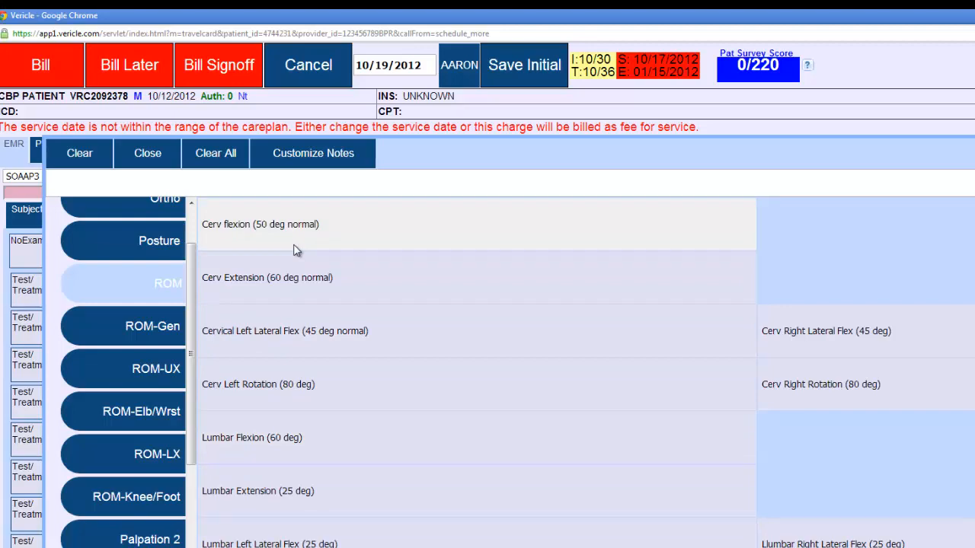
click(260, 224)
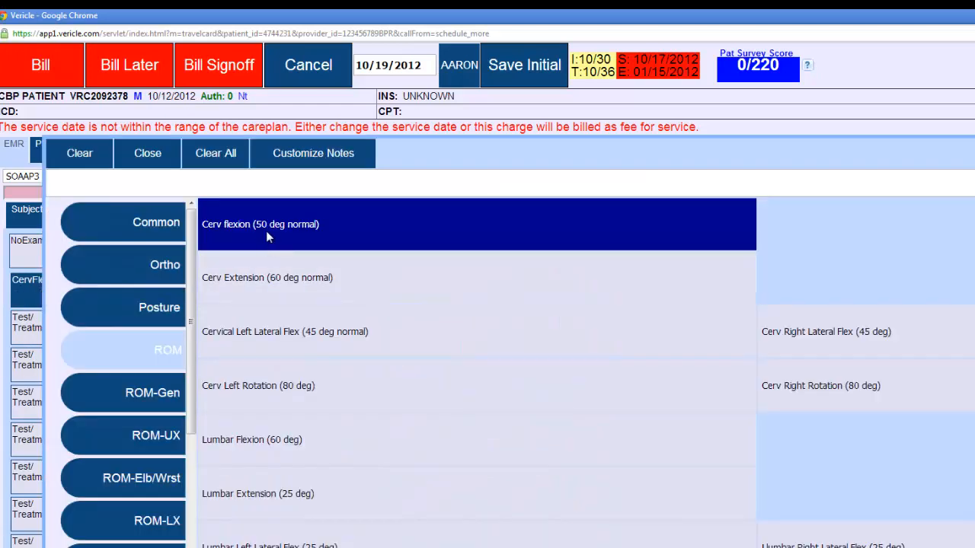
mouse_move(306, 238)
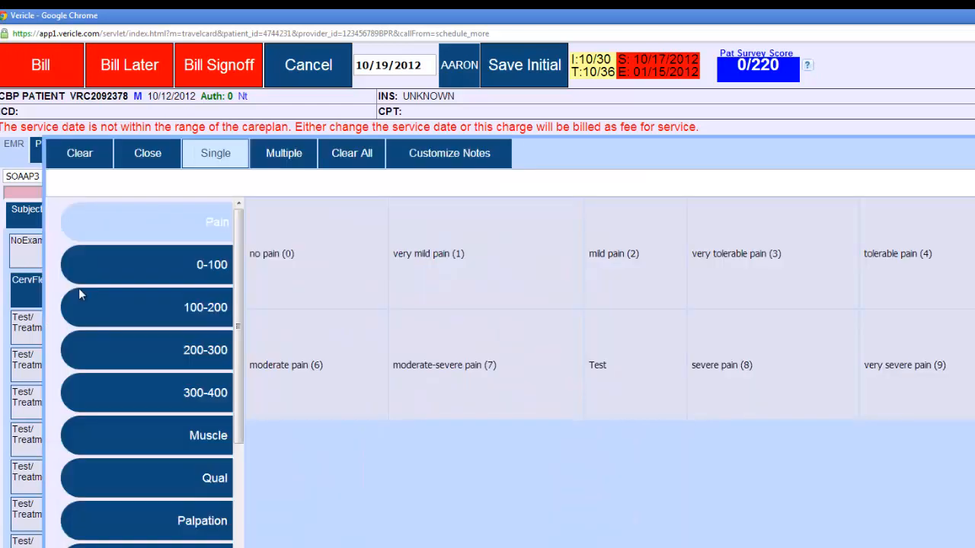
Bring up the percentage range-of-motion change result options.
scroll(down, 3)
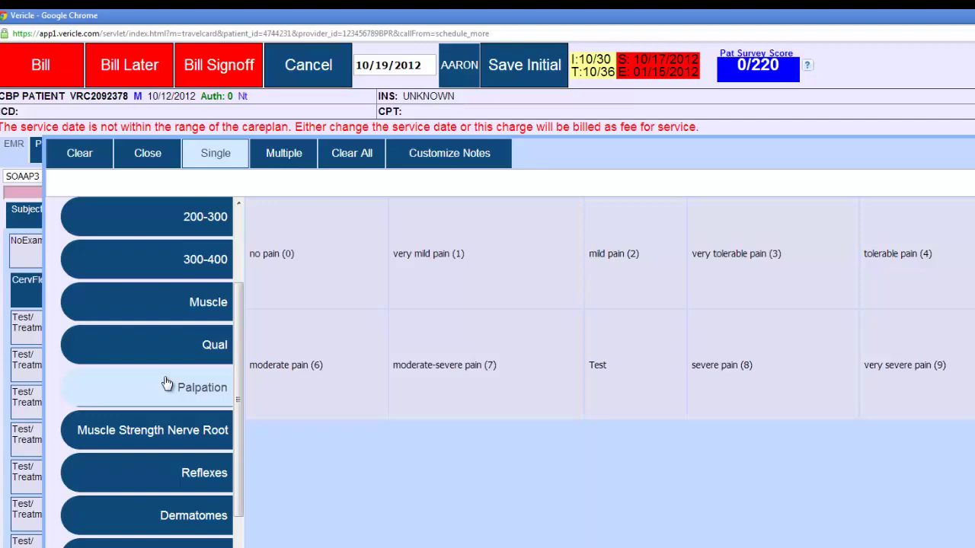
scroll(down, 3)
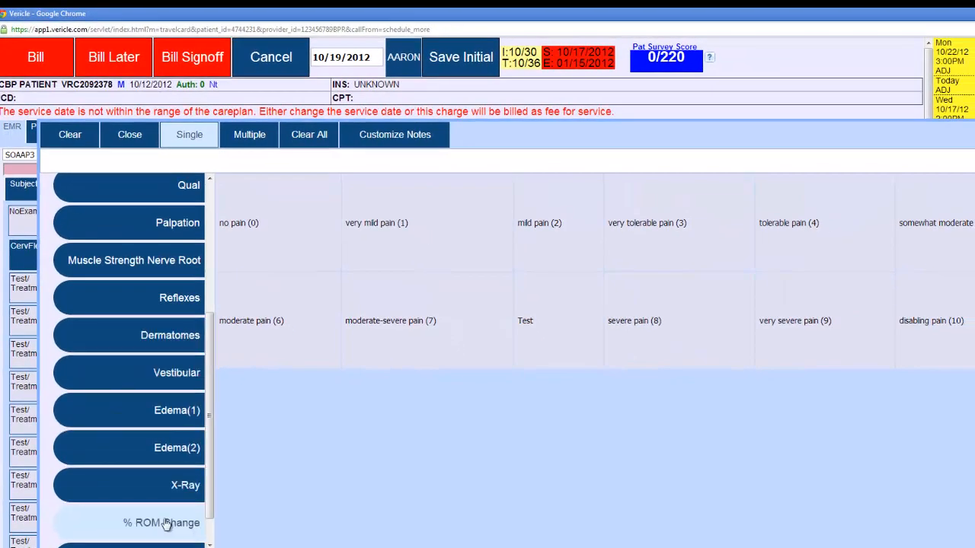
click(162, 523)
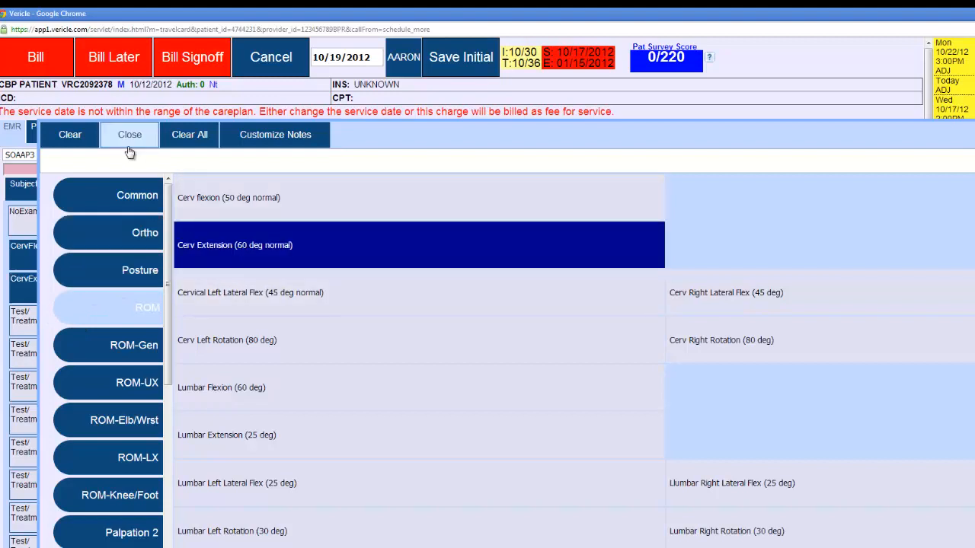
Close the test list after adding cervical extension.
click(129, 134)
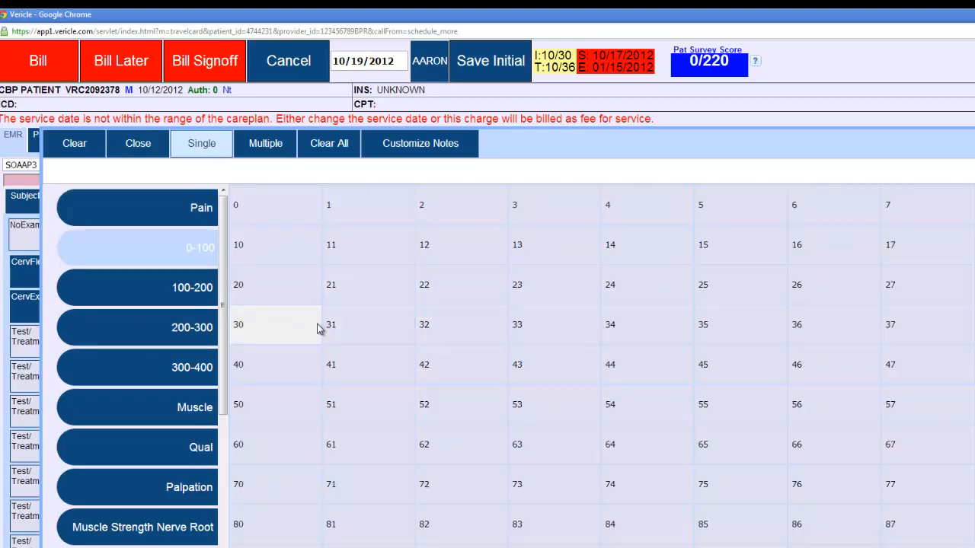
mouse_move(316, 367)
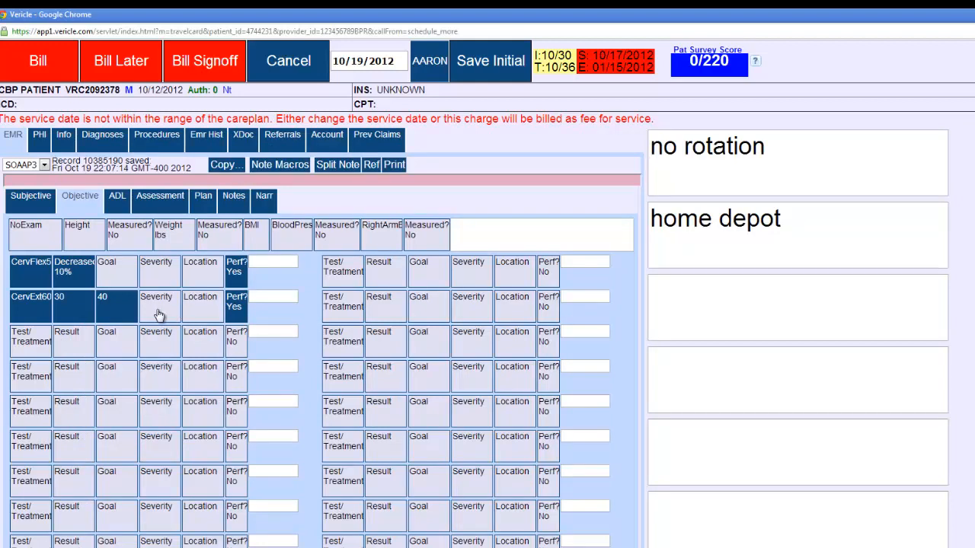
mouse_move(166, 311)
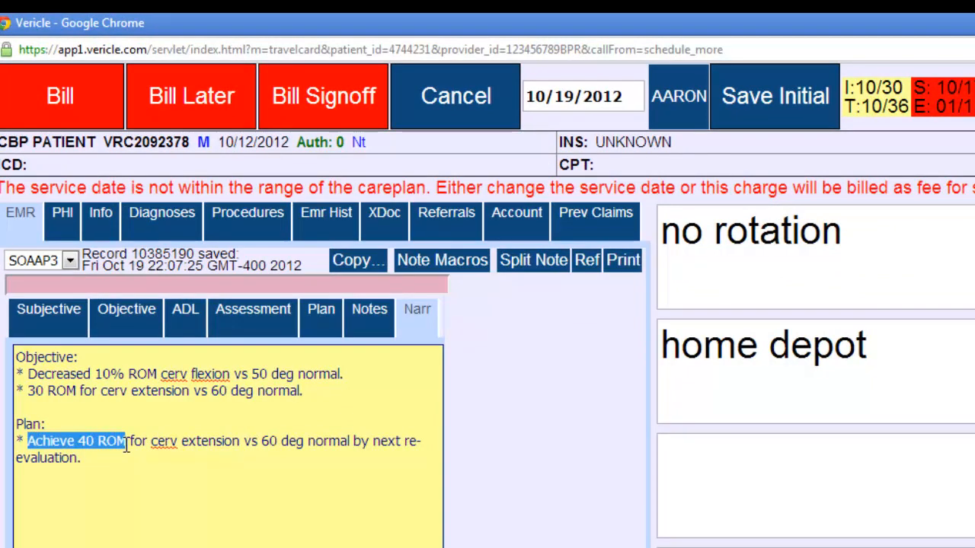
Highlight the narrative's Plan sentence for the cervical tests.
drag(122, 441, 177, 441)
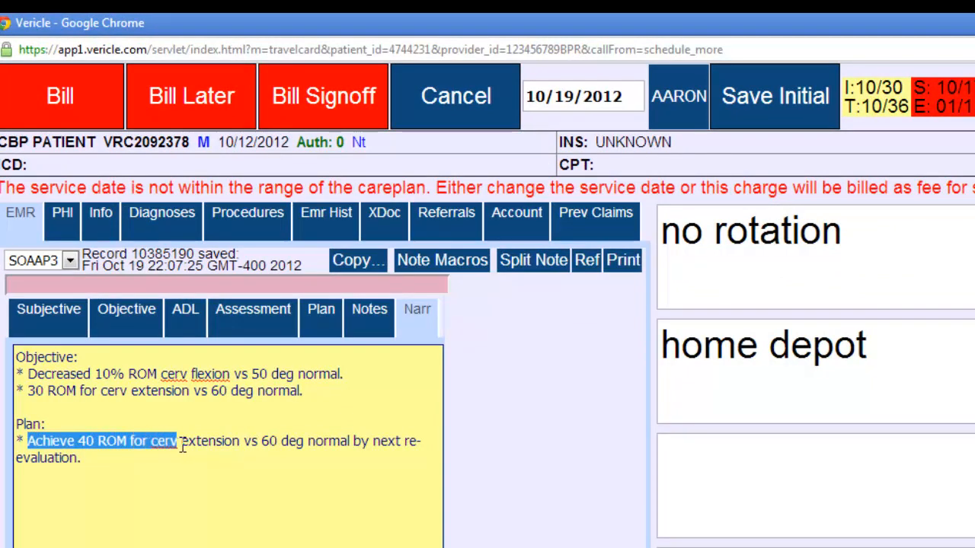
drag(179, 441, 351, 441)
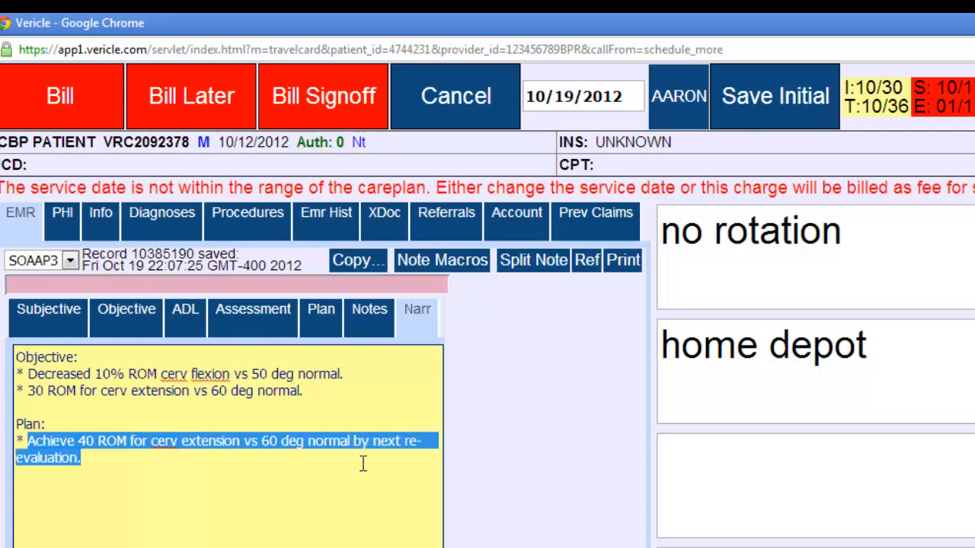
click(202, 450)
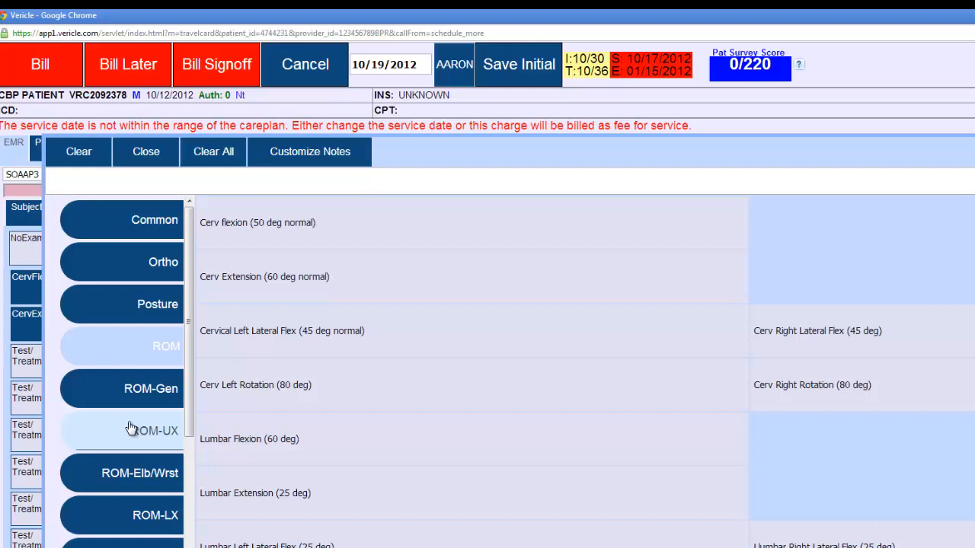
Add C5 dermatome with normal sensation and C6 dermatome with hypoesthesia.
scroll(down, 3)
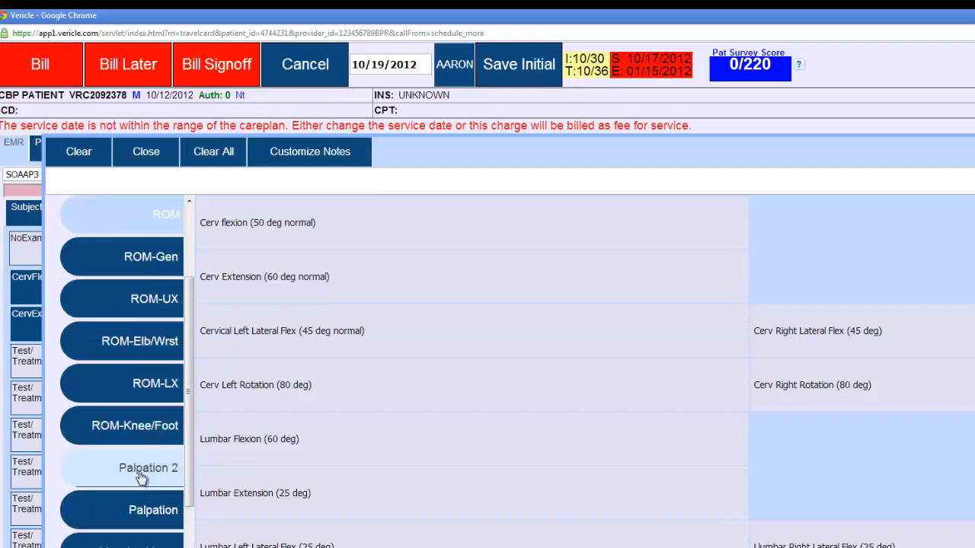
scroll(down, 3)
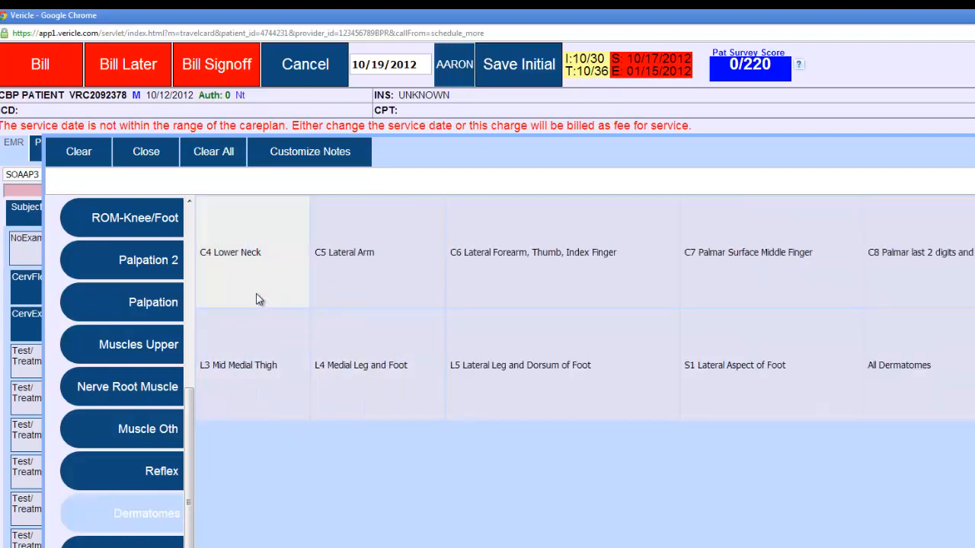
mouse_move(224, 268)
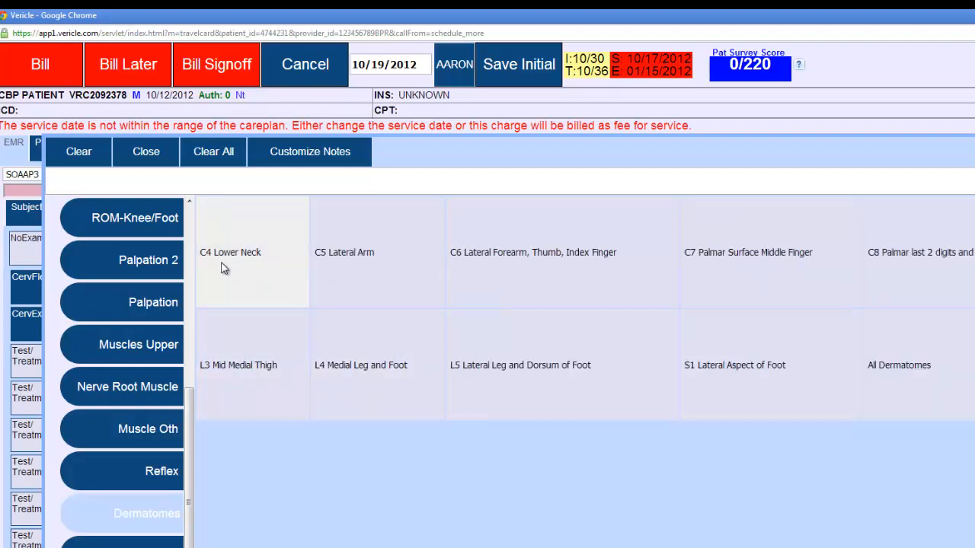
mouse_move(206, 266)
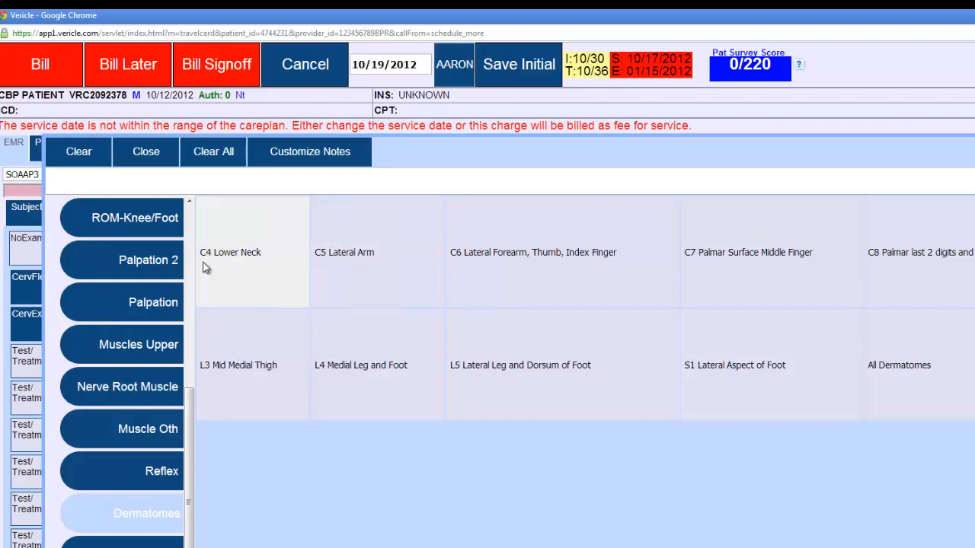
mouse_move(242, 265)
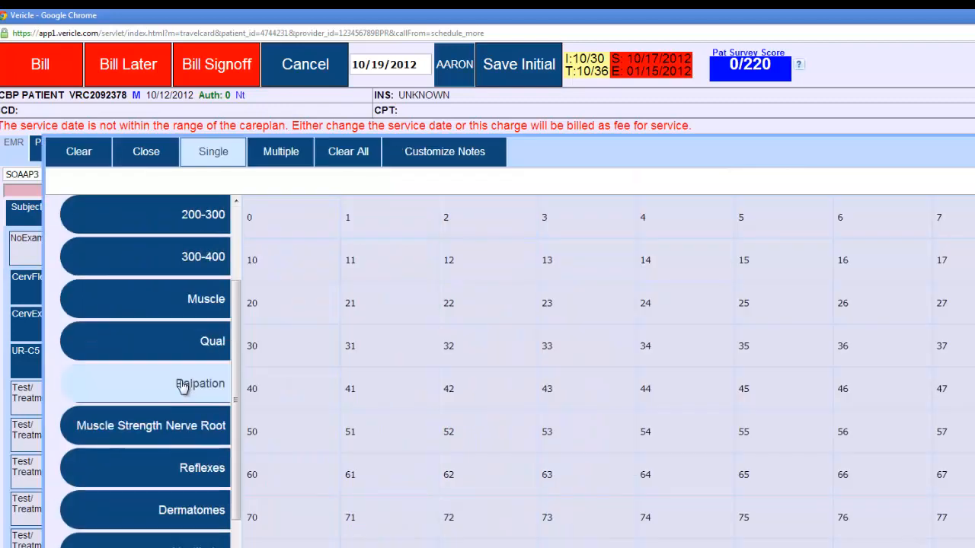
click(191, 510)
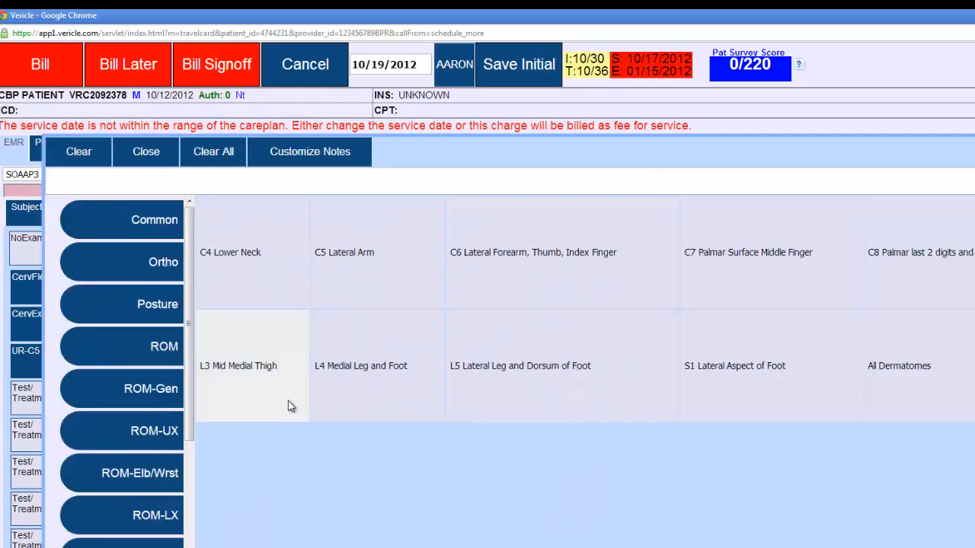
click(562, 252)
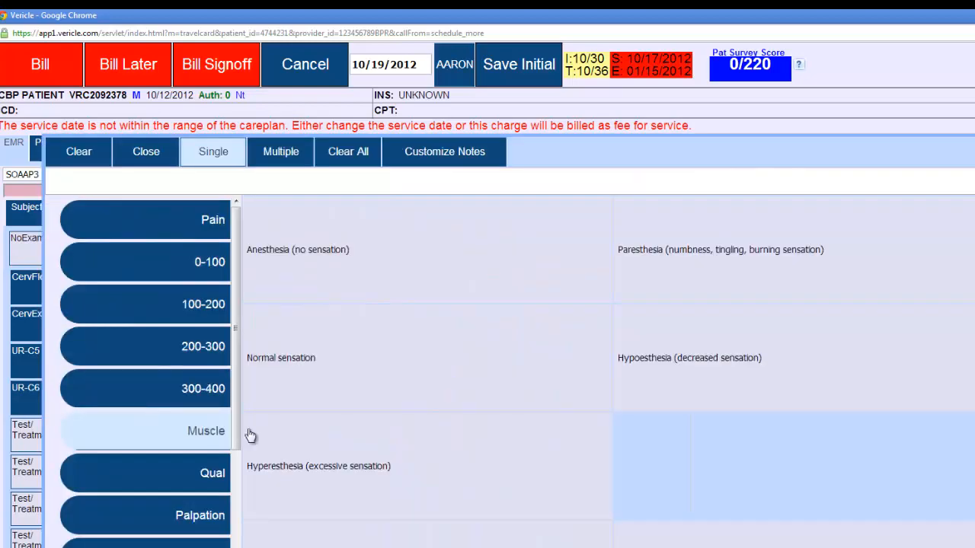
click(426, 357)
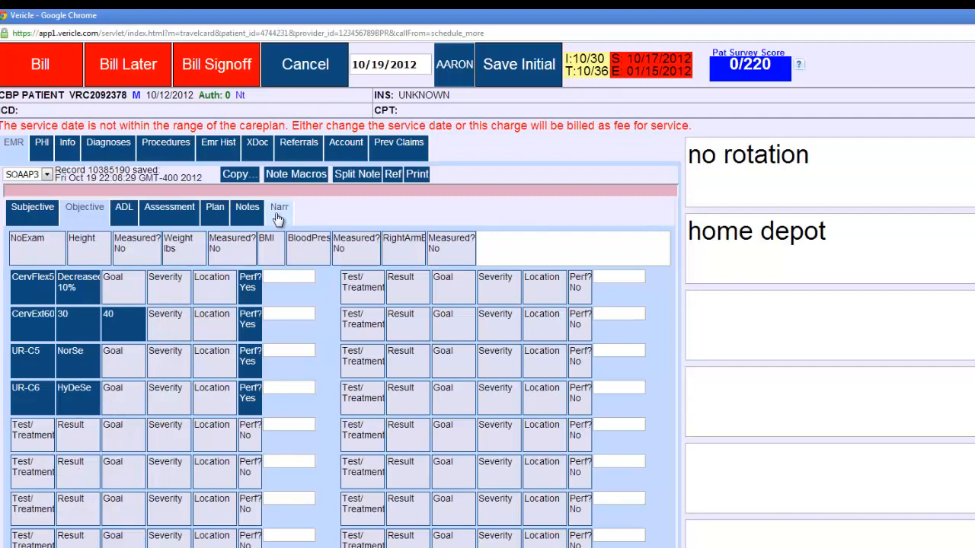
click(278, 207)
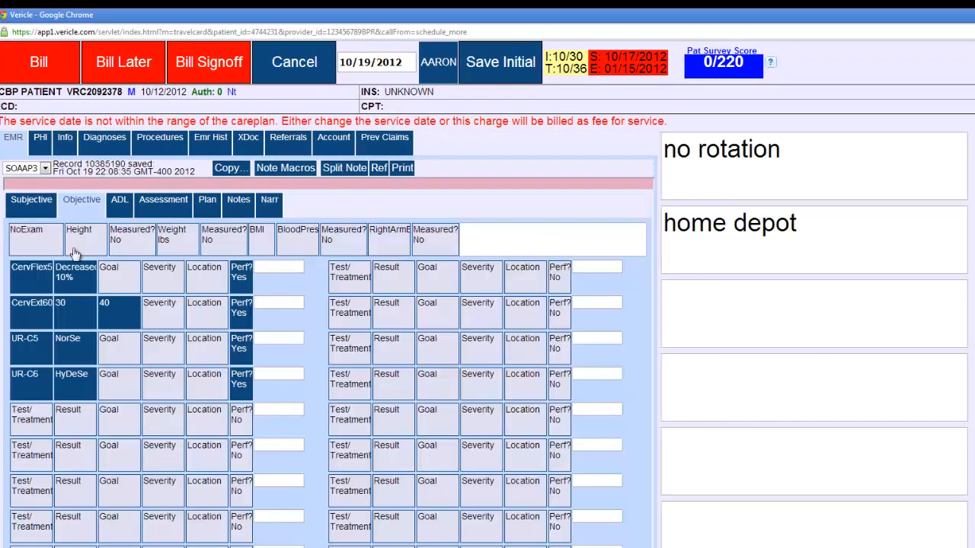
mouse_move(34, 398)
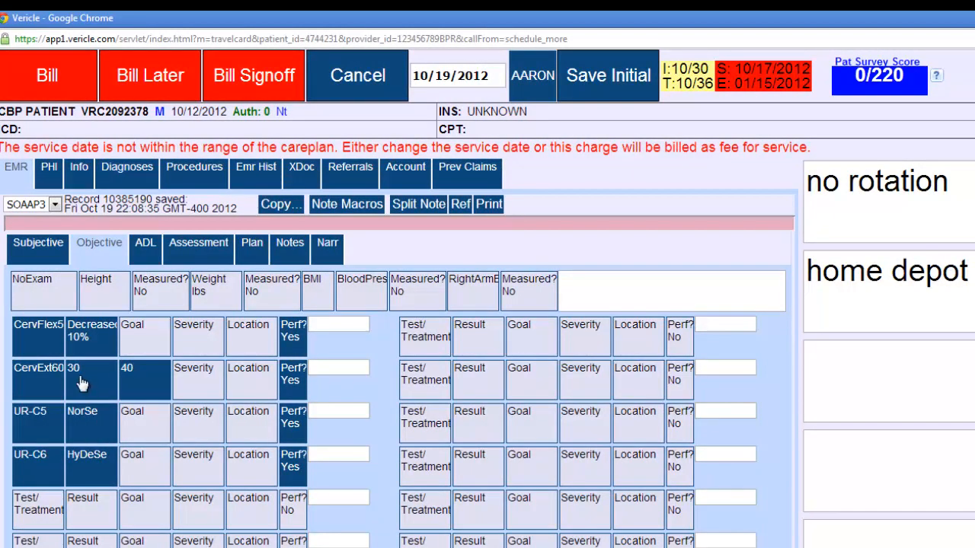
mouse_move(65, 337)
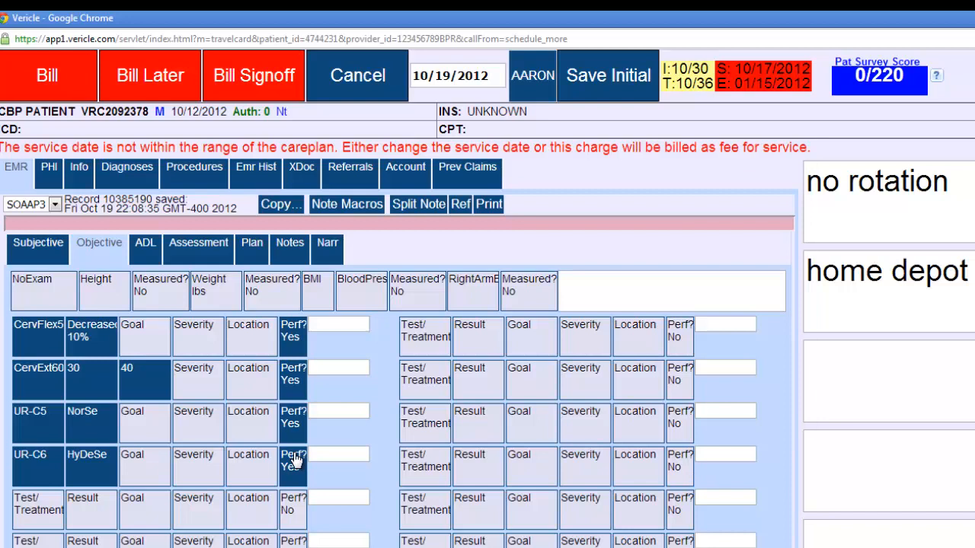
Mark cervical flexion and extension not performed, then return to the Objective grid.
click(293, 336)
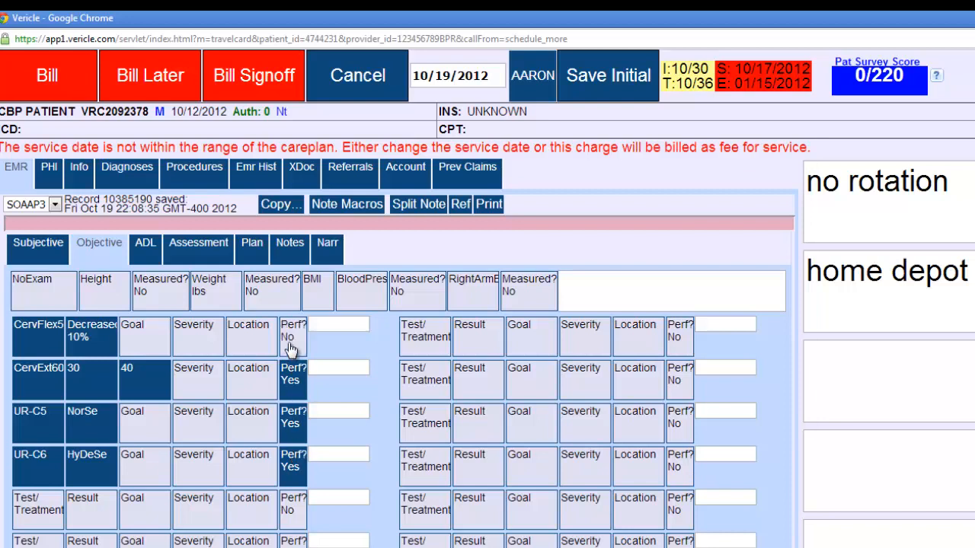
mouse_move(292, 381)
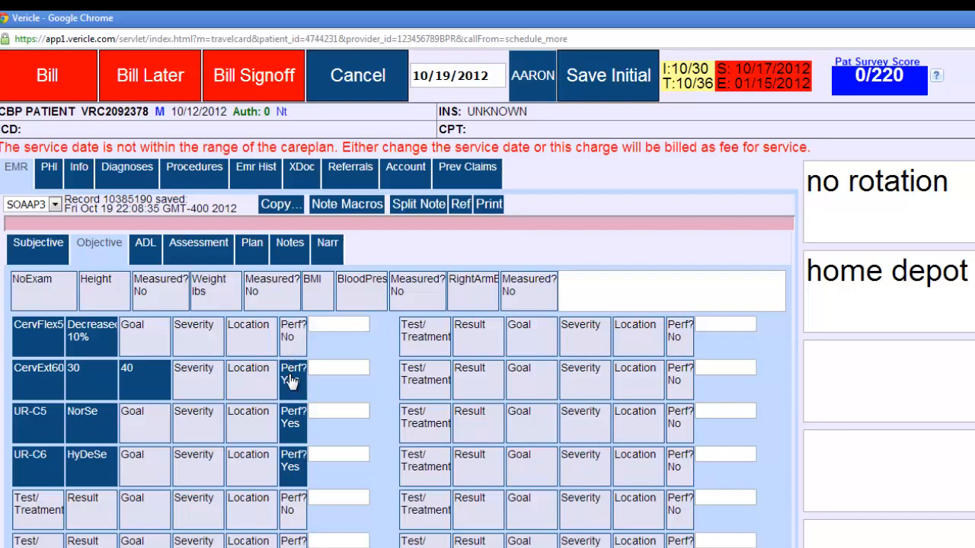
click(292, 373)
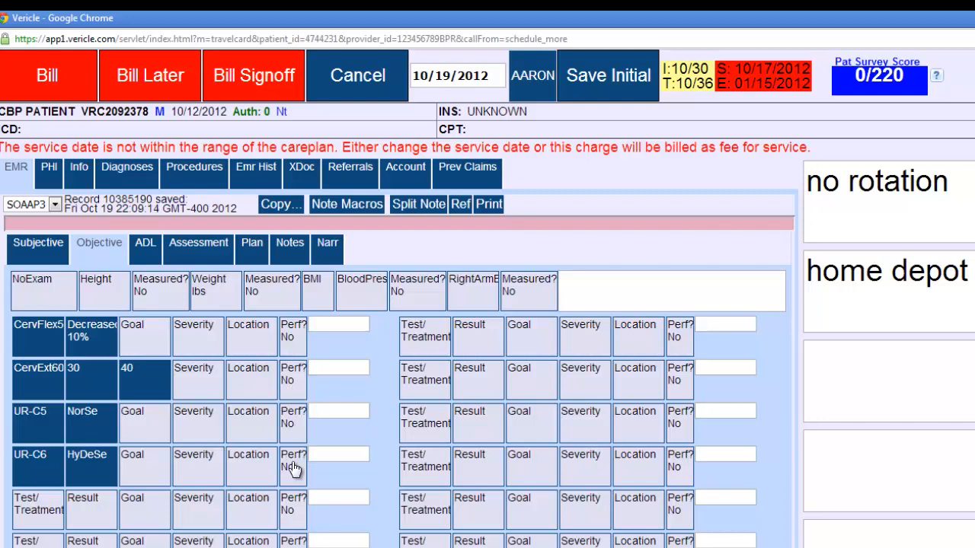
mouse_move(90, 421)
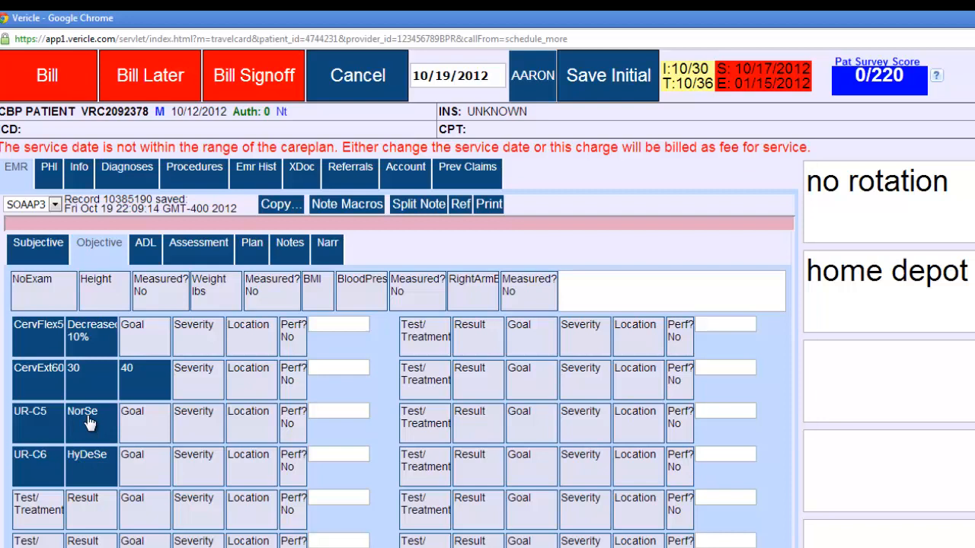
mouse_move(133, 329)
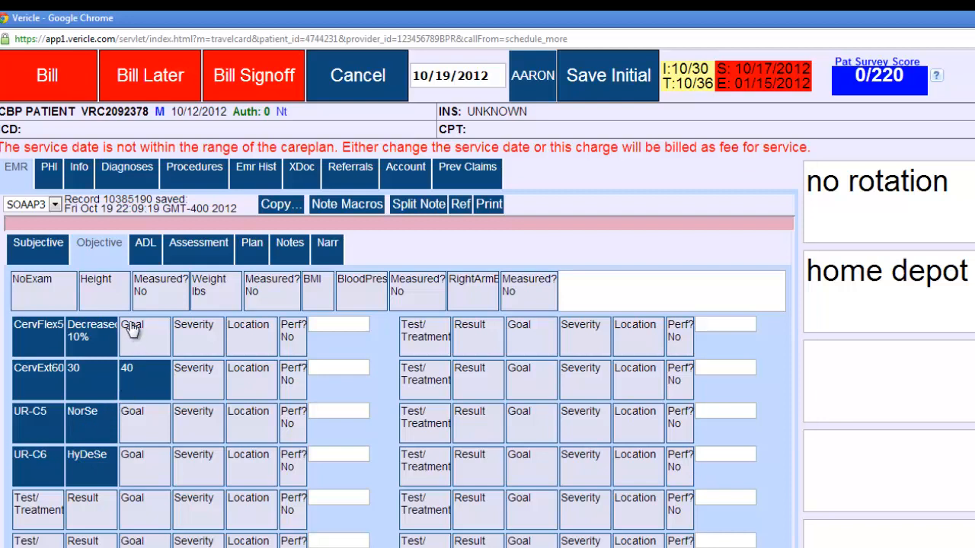
mouse_move(296, 405)
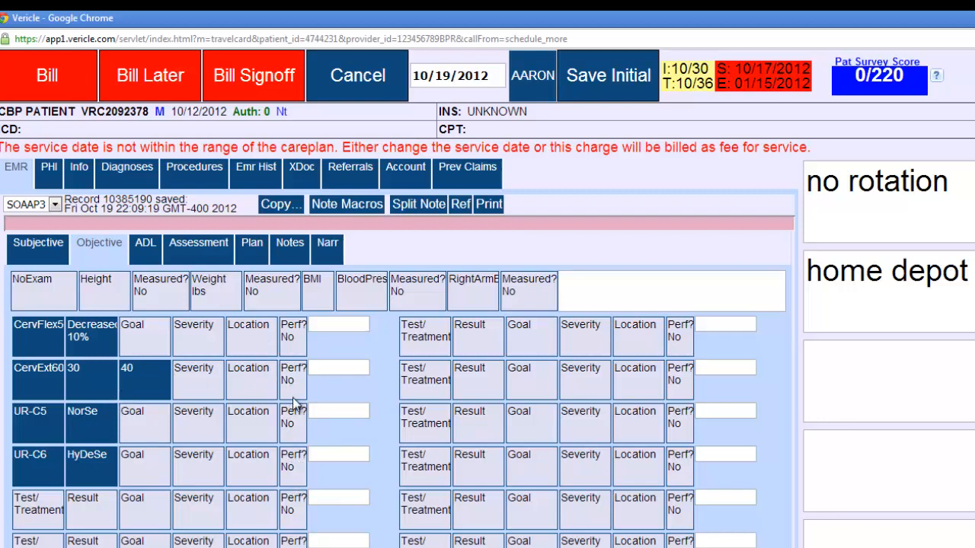
mouse_move(288, 312)
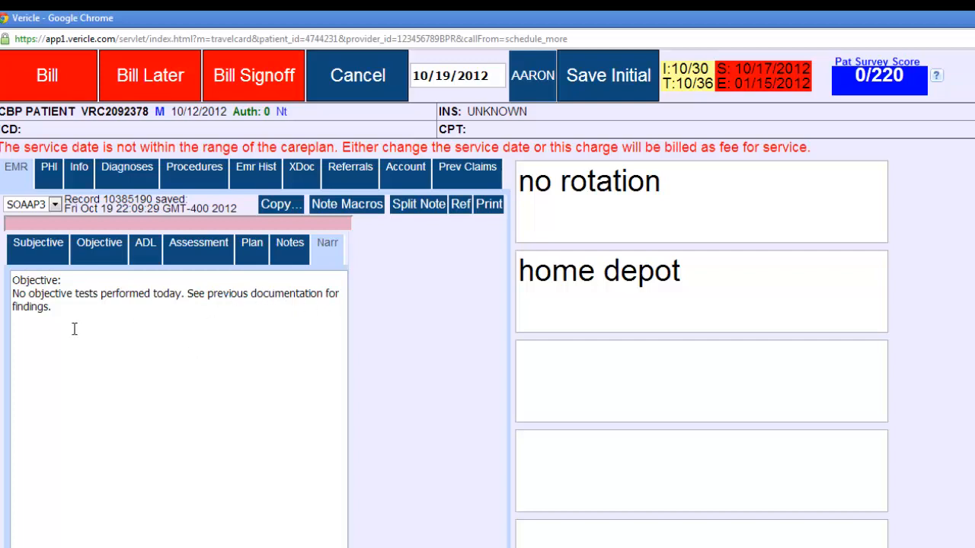
click(99, 242)
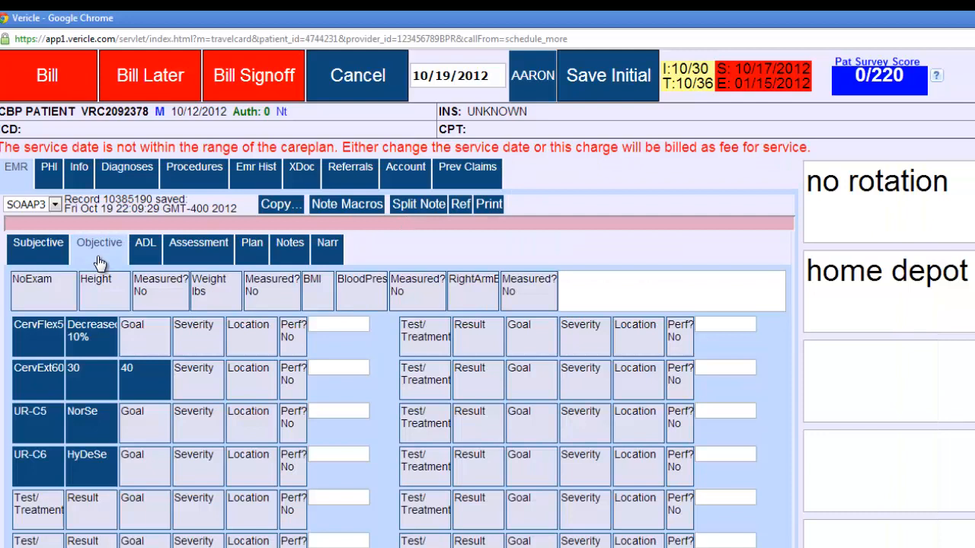
mouse_move(100, 377)
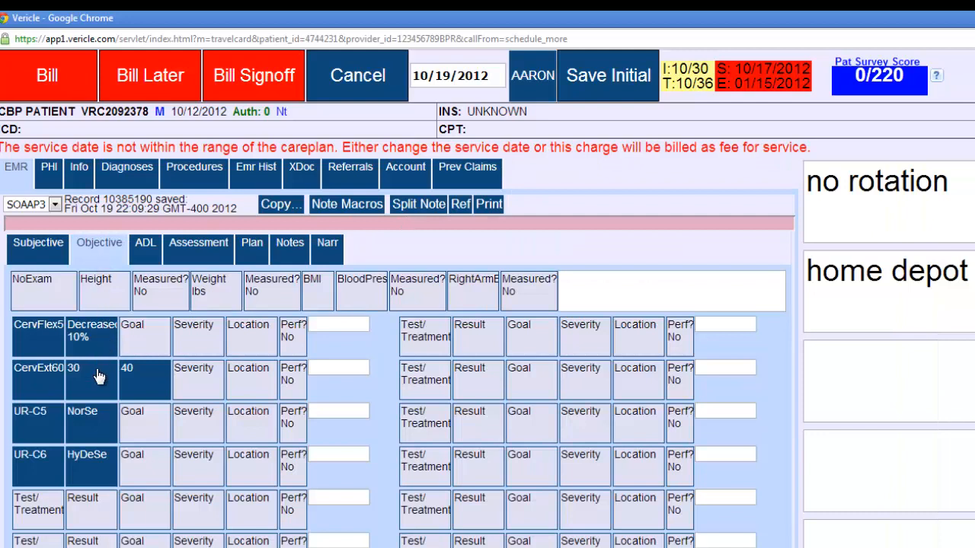
mouse_move(82, 434)
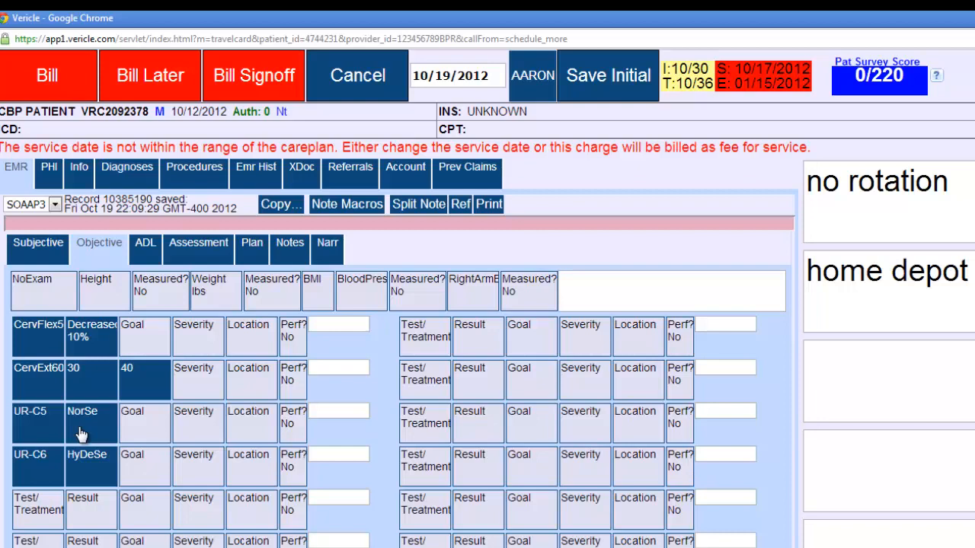
mouse_move(81, 389)
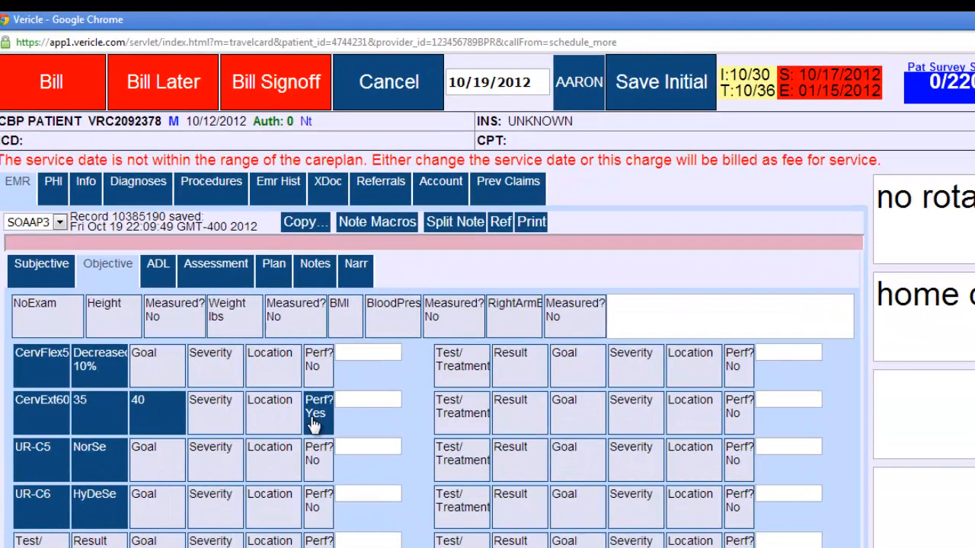
mouse_move(262, 297)
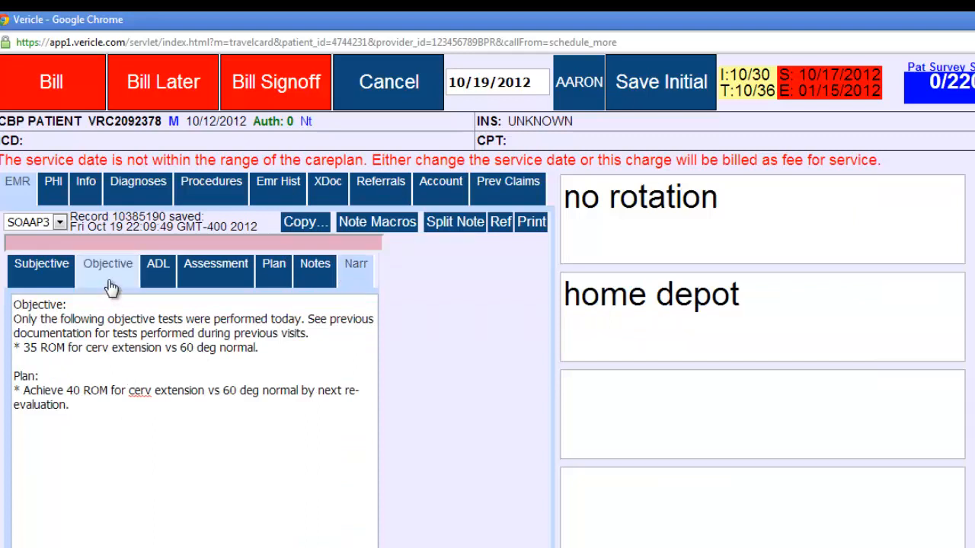
Return to the Objective findings grid after reviewing the narrative.
click(107, 270)
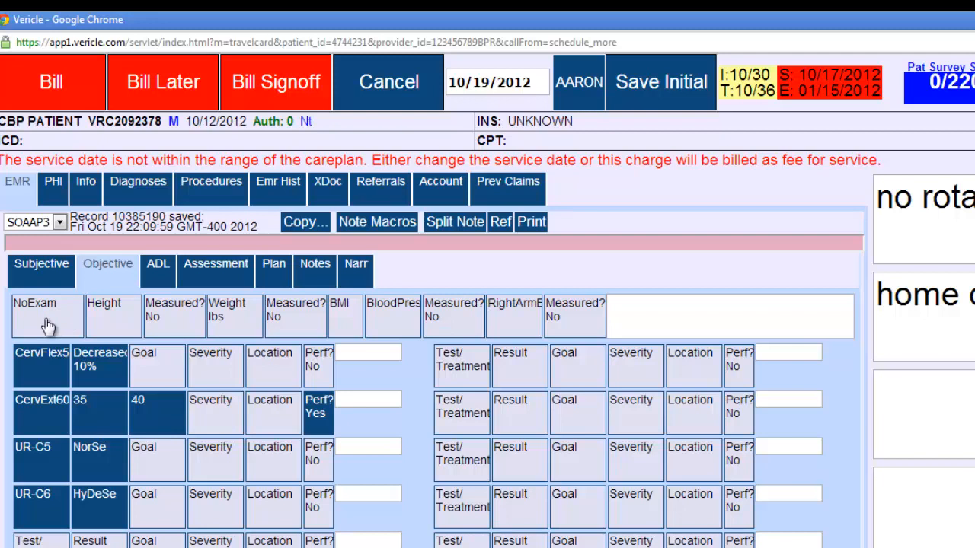
Switch the note to Full Exam and preview the narrative listing all cervical findings.
click(36, 304)
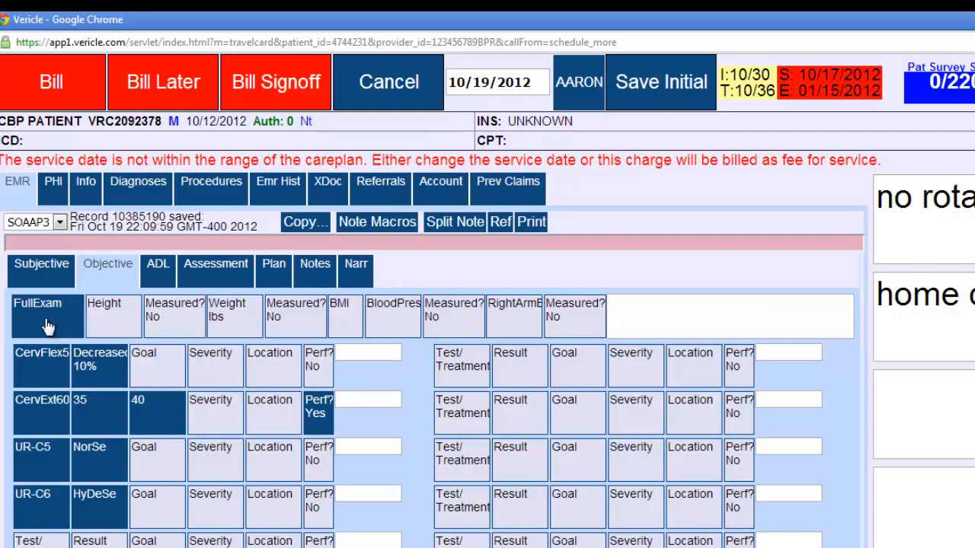
click(47, 316)
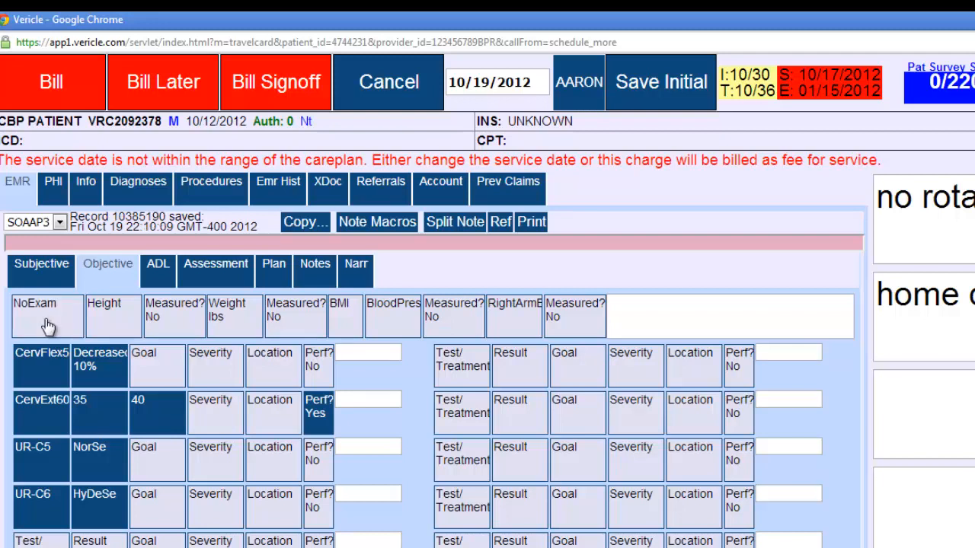
click(45, 312)
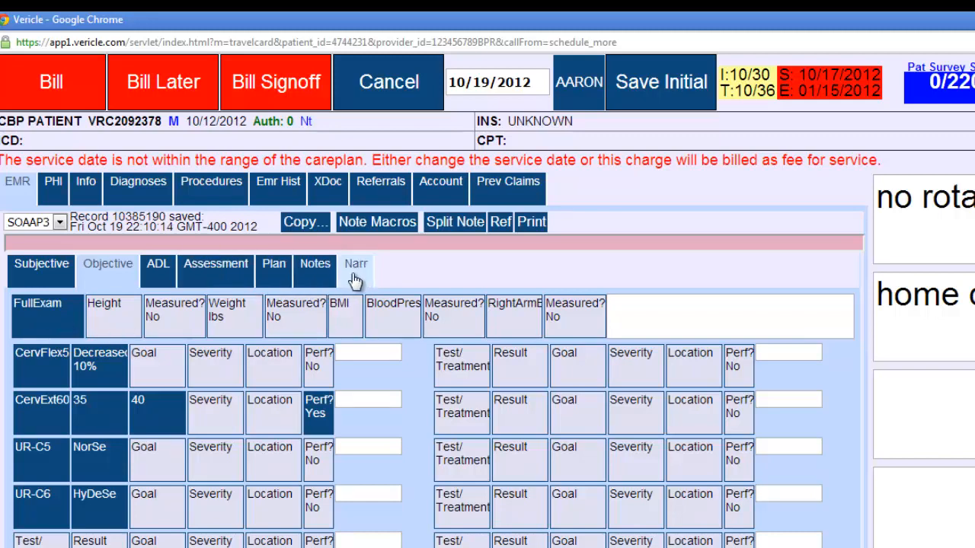
click(355, 263)
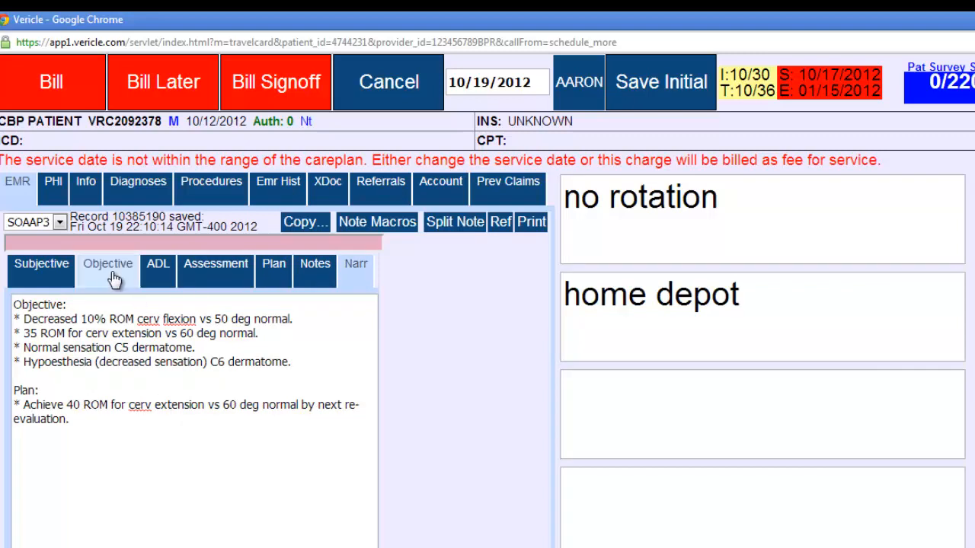
click(108, 263)
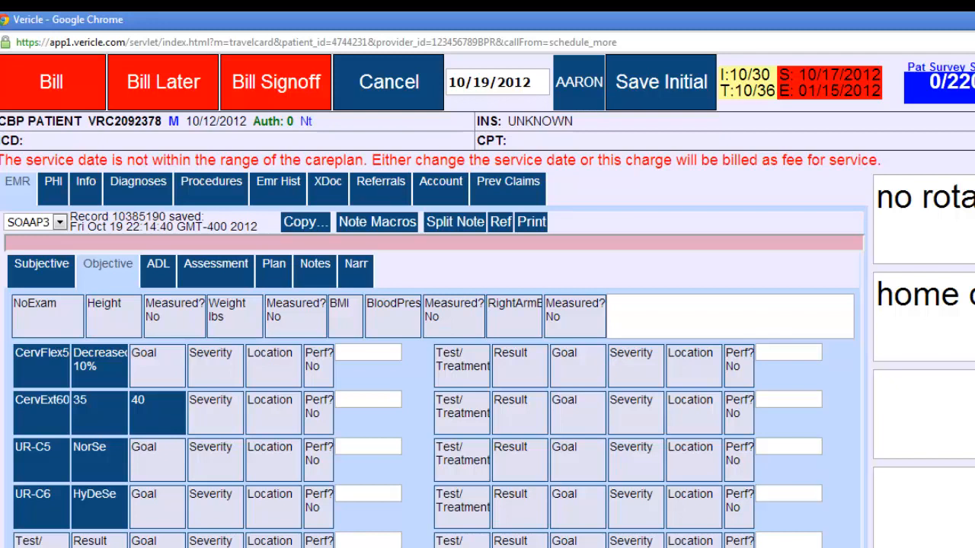
mouse_move(43, 513)
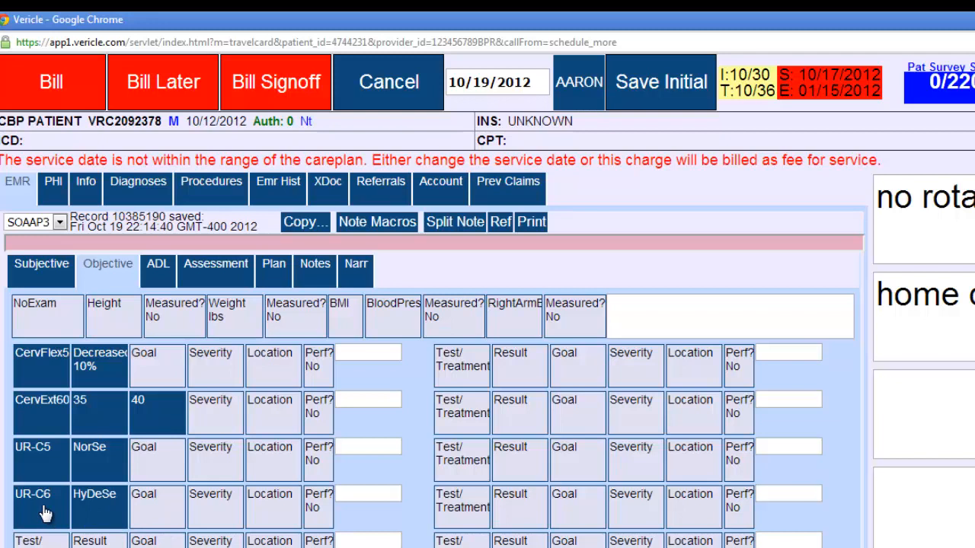
mouse_move(105, 440)
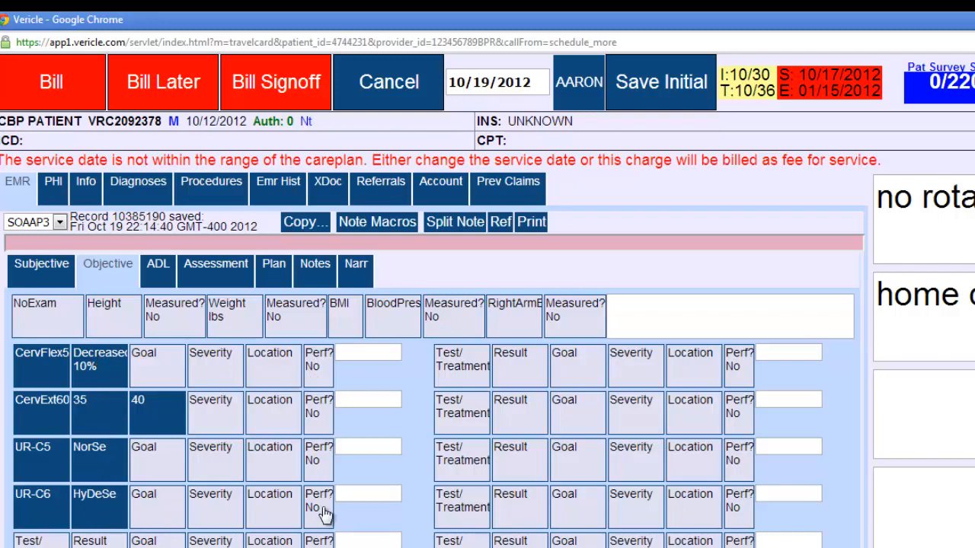
mouse_move(73, 330)
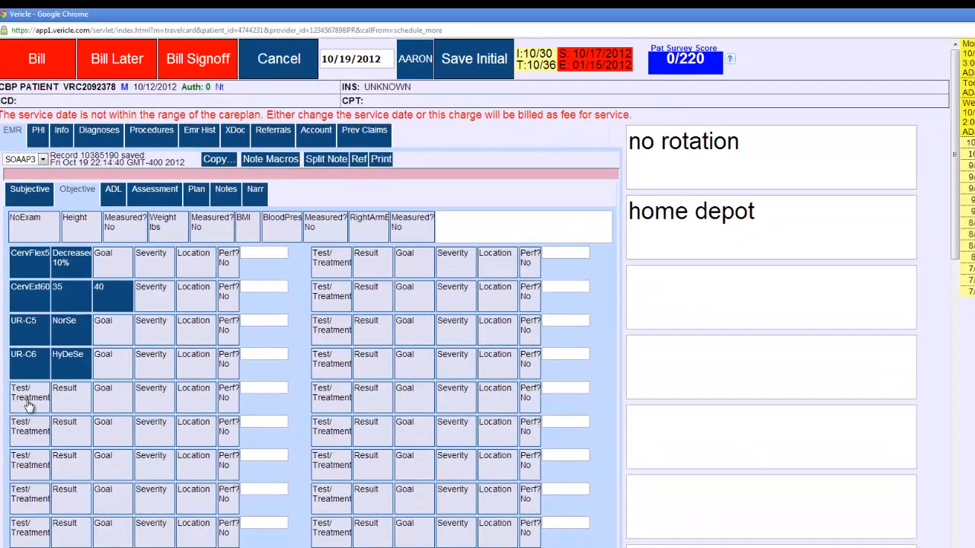
Add an anterior head shift posture finding in an empty row and view the narrative.
click(270, 159)
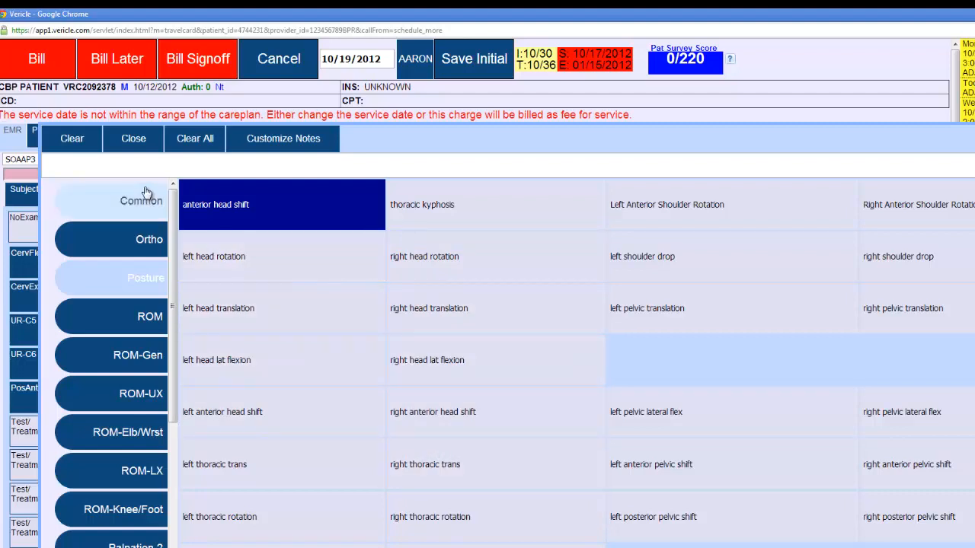
click(134, 138)
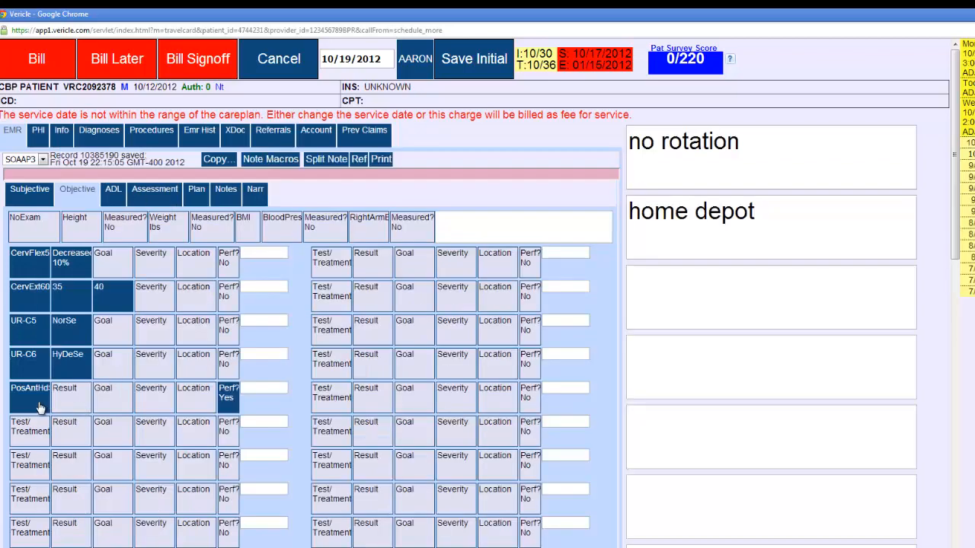
mouse_move(89, 401)
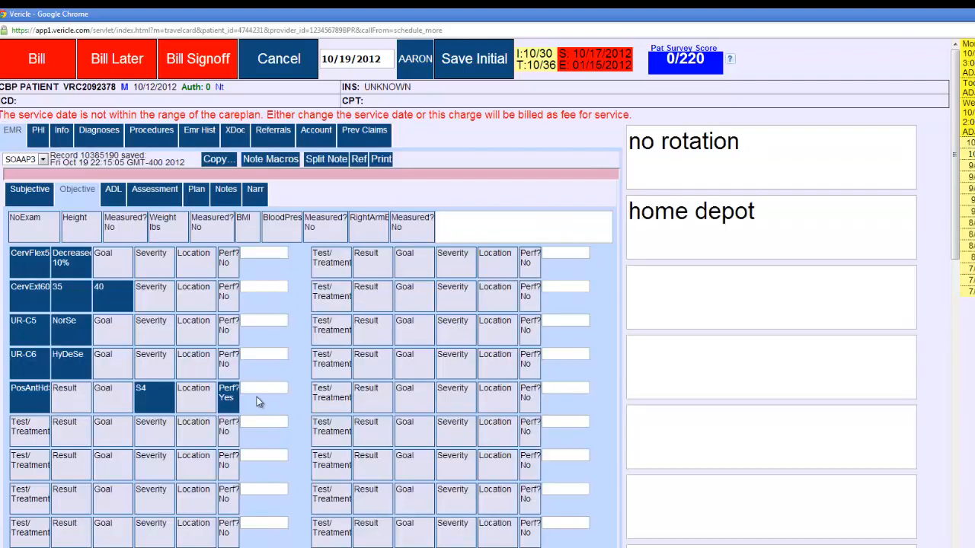
mouse_move(230, 402)
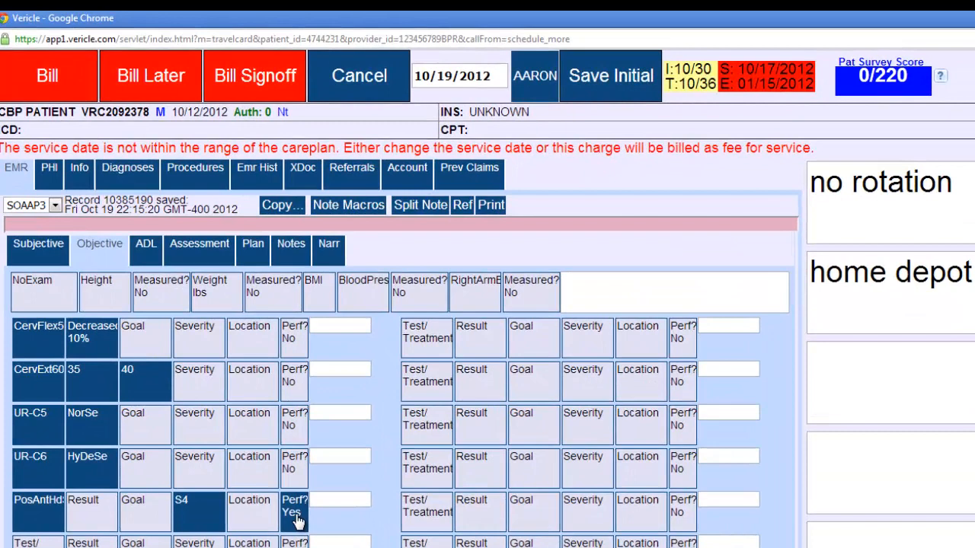
click(294, 512)
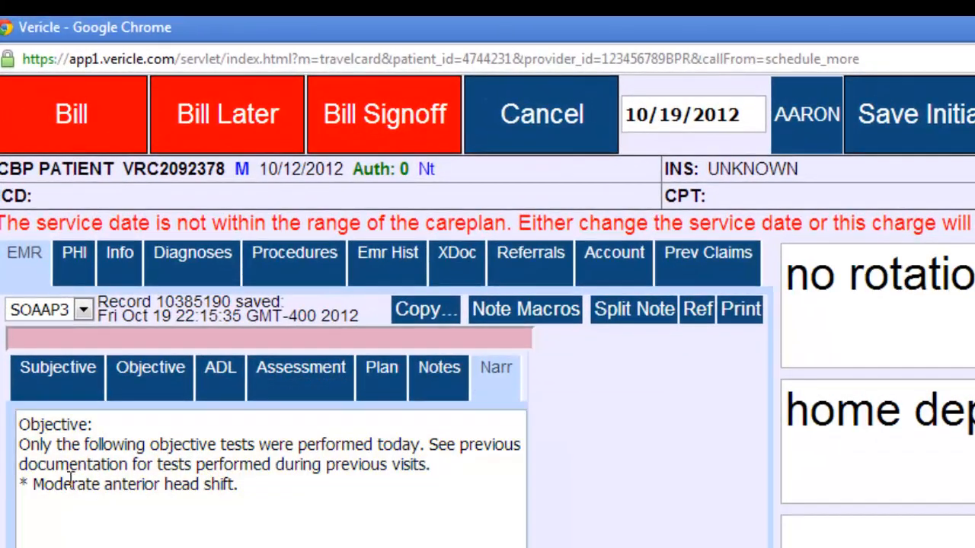
Zoom out and view the Objective narrative listing moderate anterior head shift.
key(ctrl+minus)
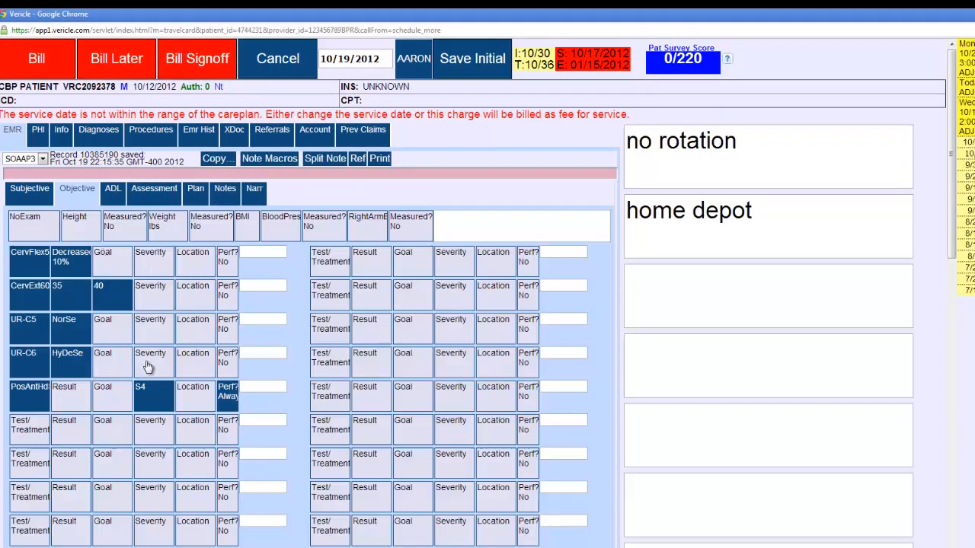
mouse_move(232, 400)
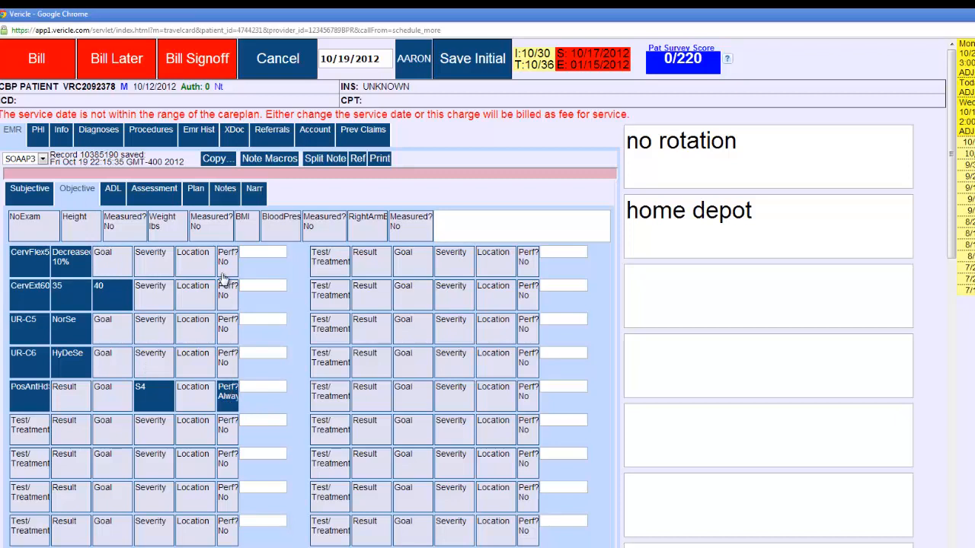
mouse_move(221, 261)
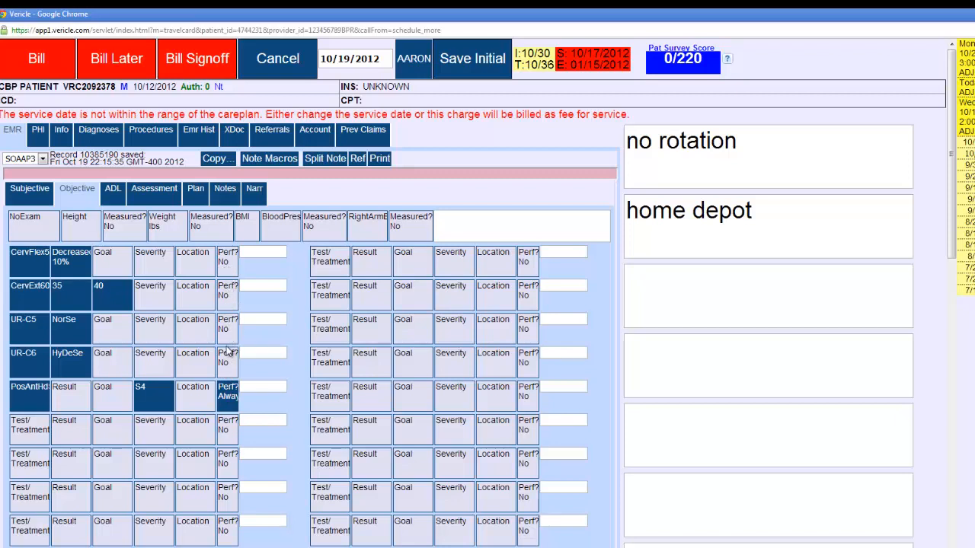
mouse_move(125, 284)
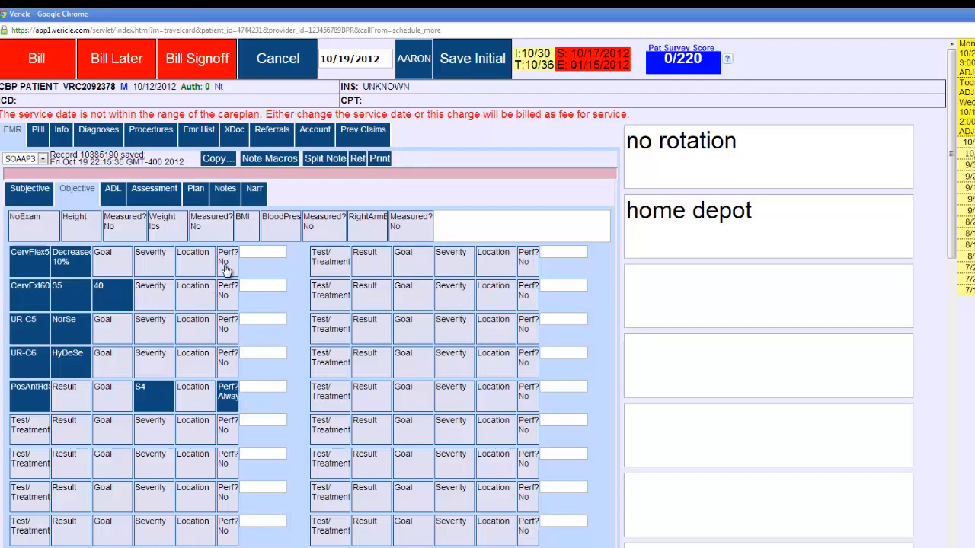
mouse_move(227, 362)
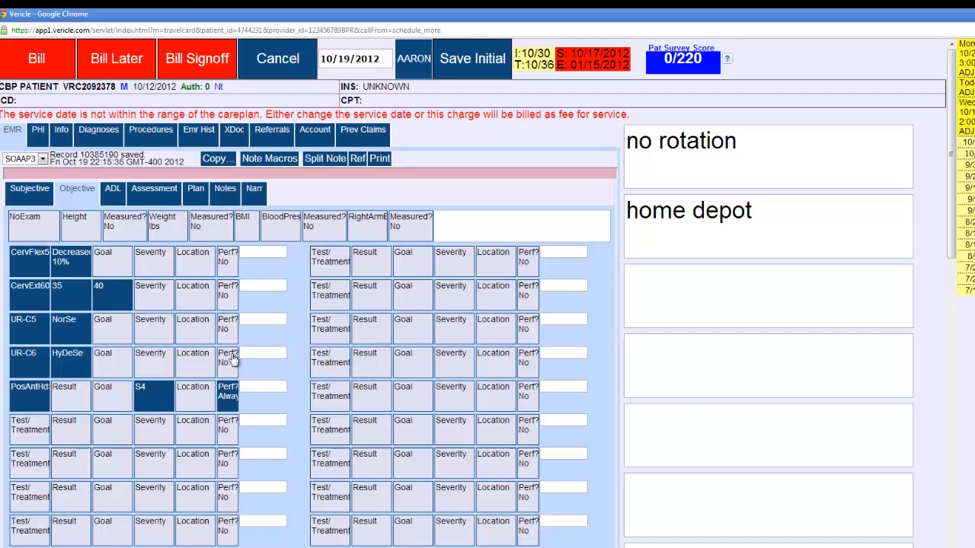
mouse_move(391, 298)
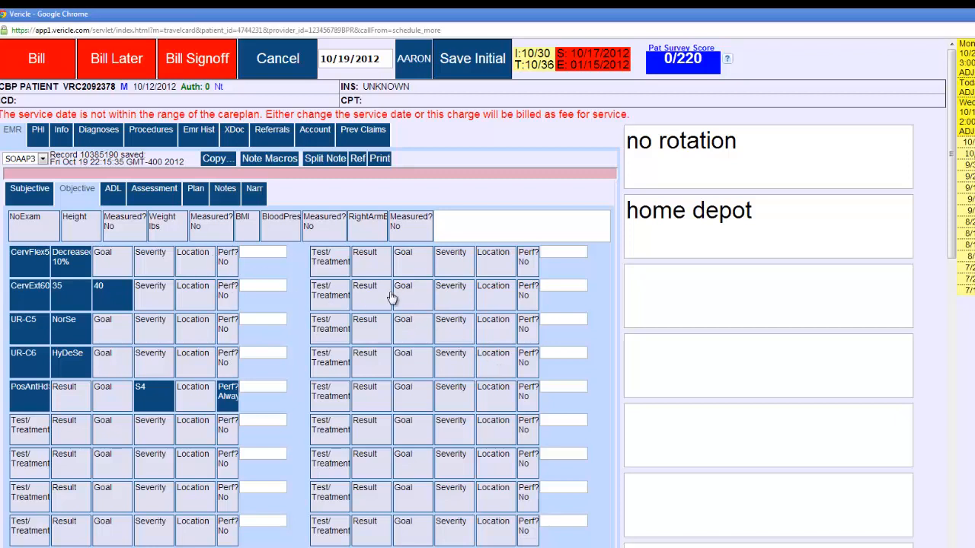
click(76, 188)
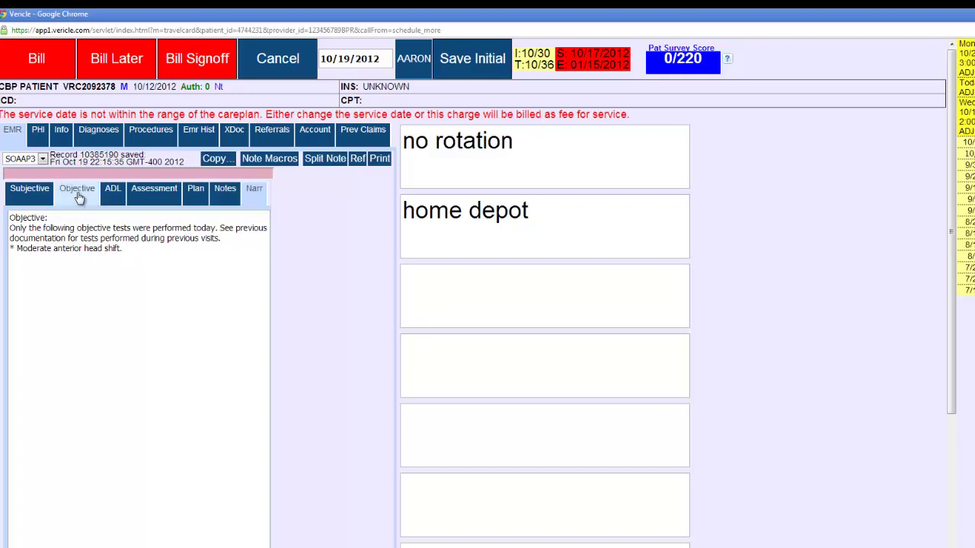
Add the comment 'xxxx' to the anterior head shift finding.
click(77, 188)
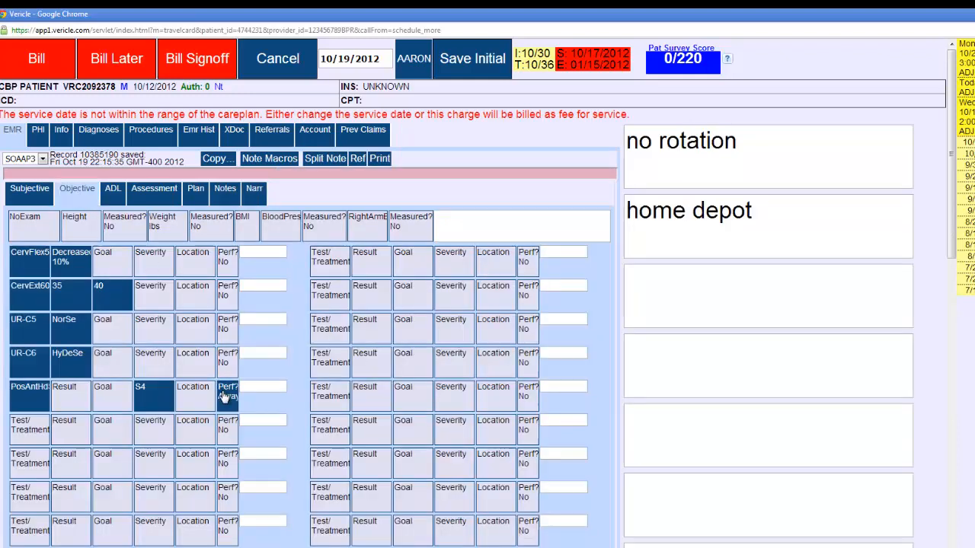
click(228, 391)
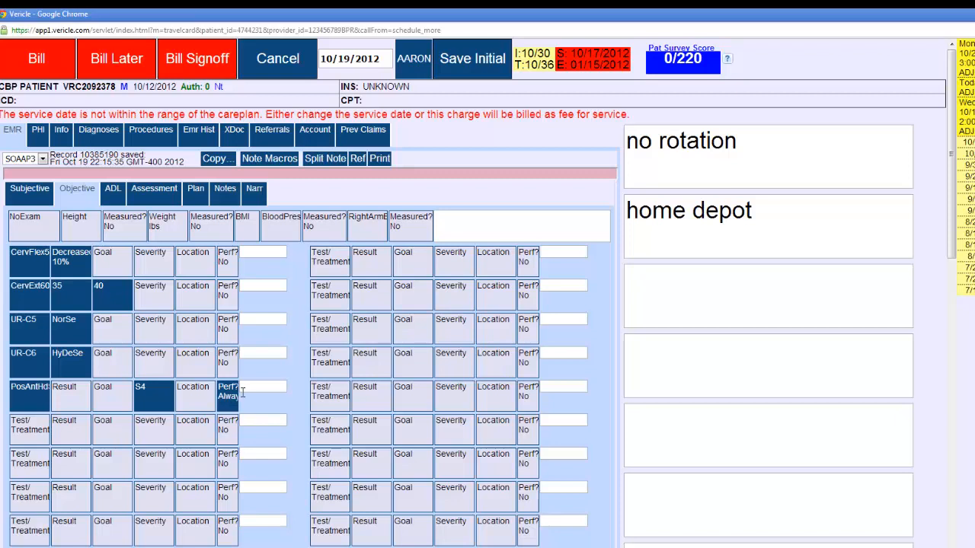
click(263, 387)
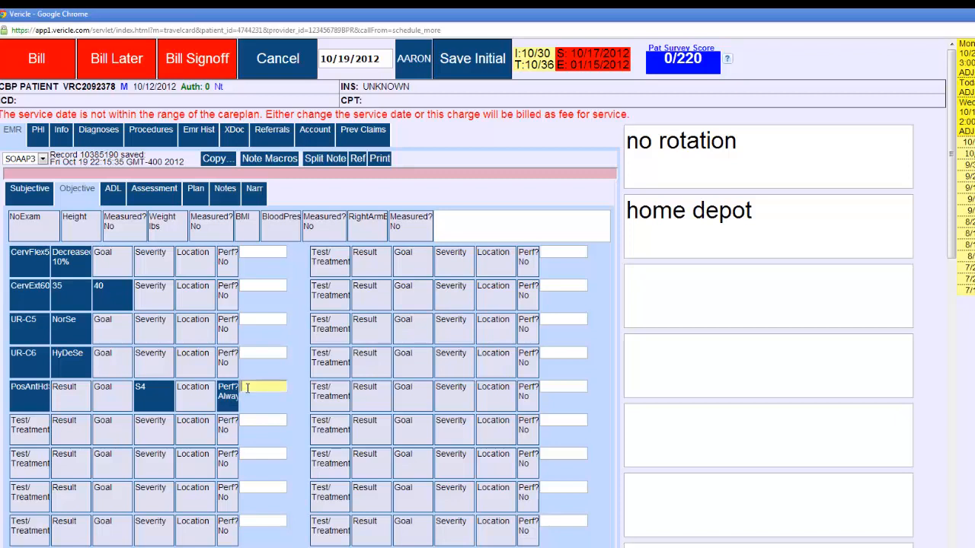
text(xxxx)
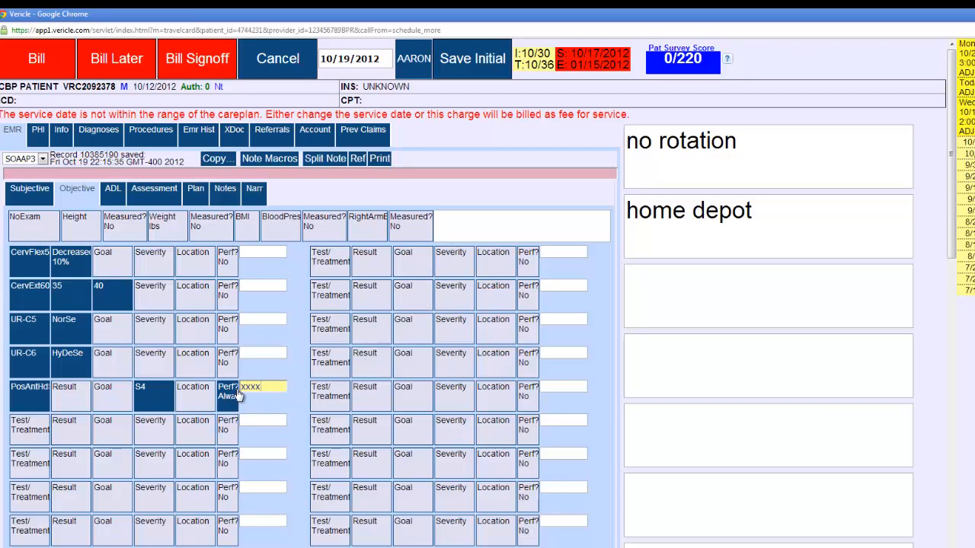
mouse_move(38, 398)
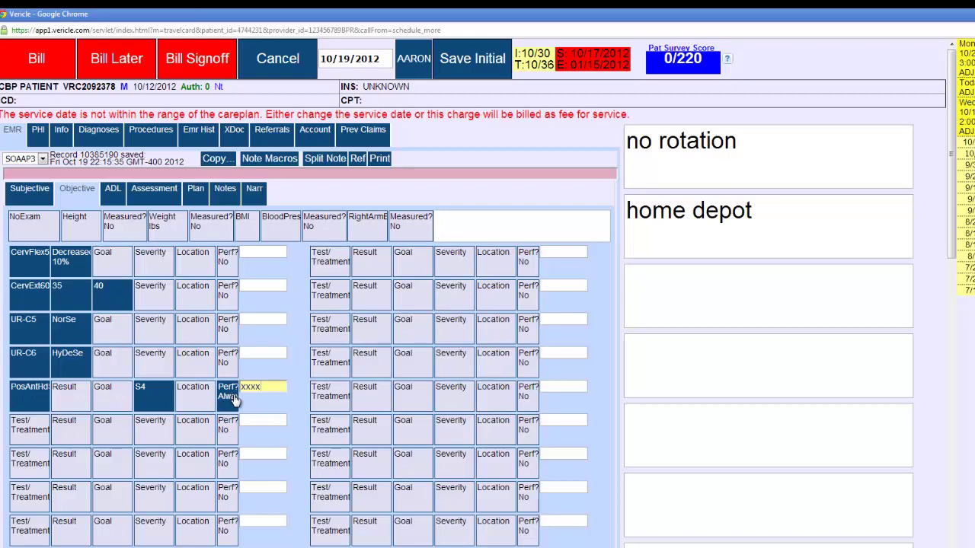
Type 'At end of note' in the general Objective notes field.
click(521, 226)
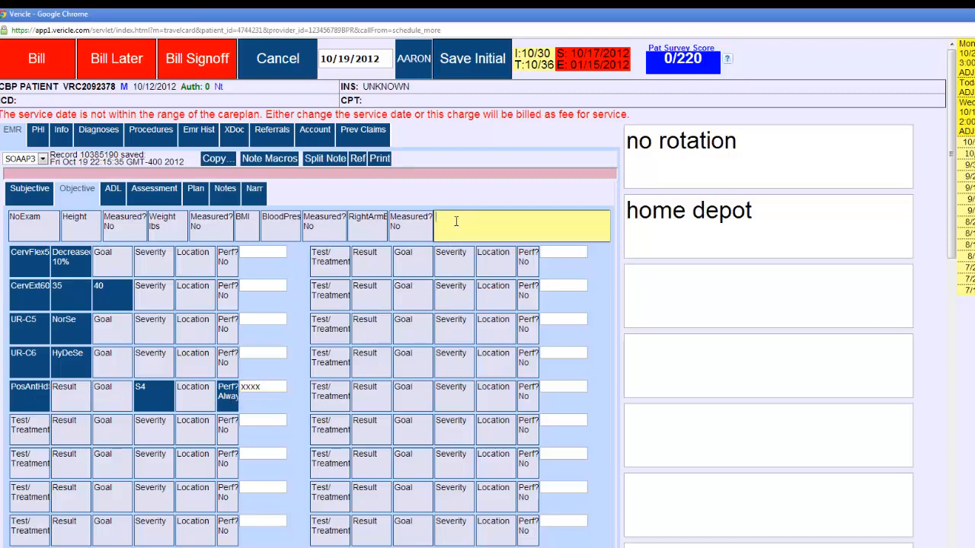
text(At end of no)
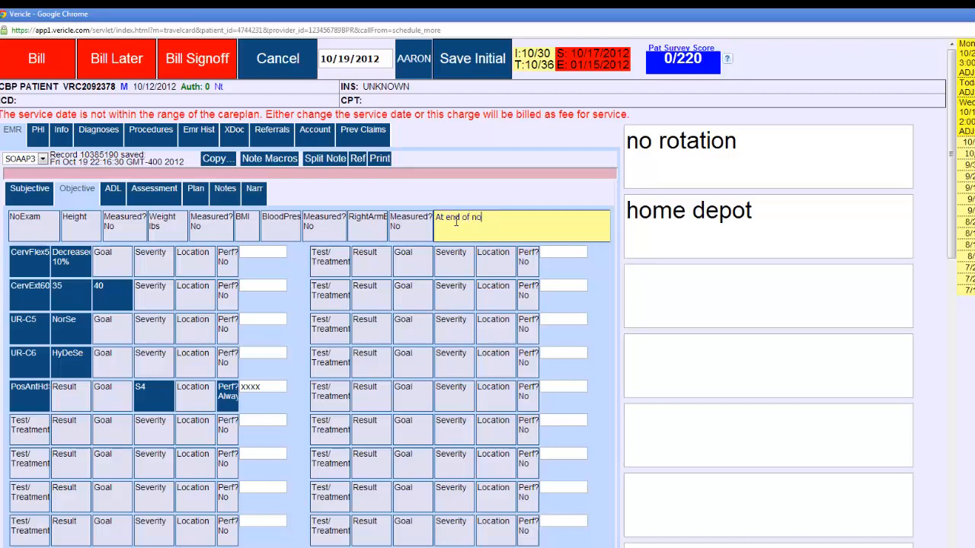
text(te)
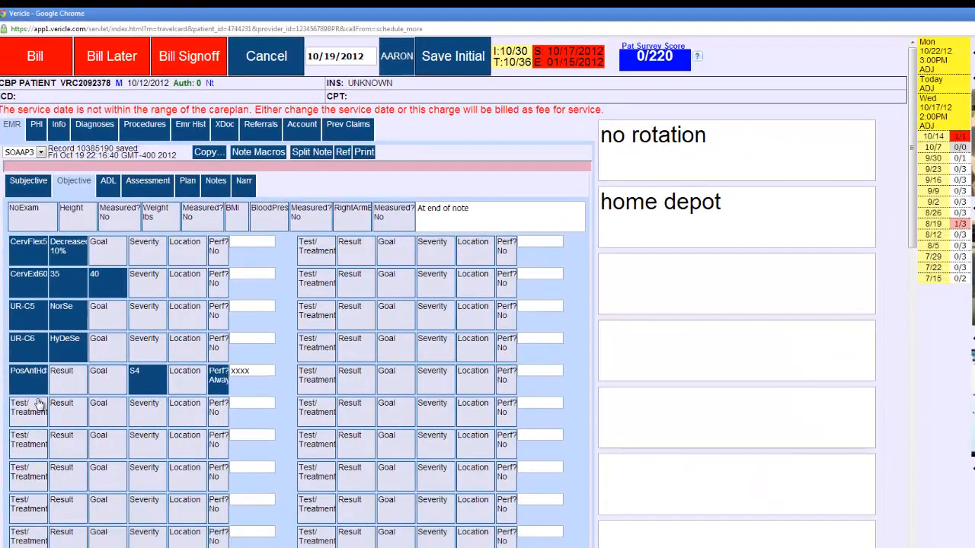
Add a mild left head rotation posture finding and return to the objective grid.
click(257, 151)
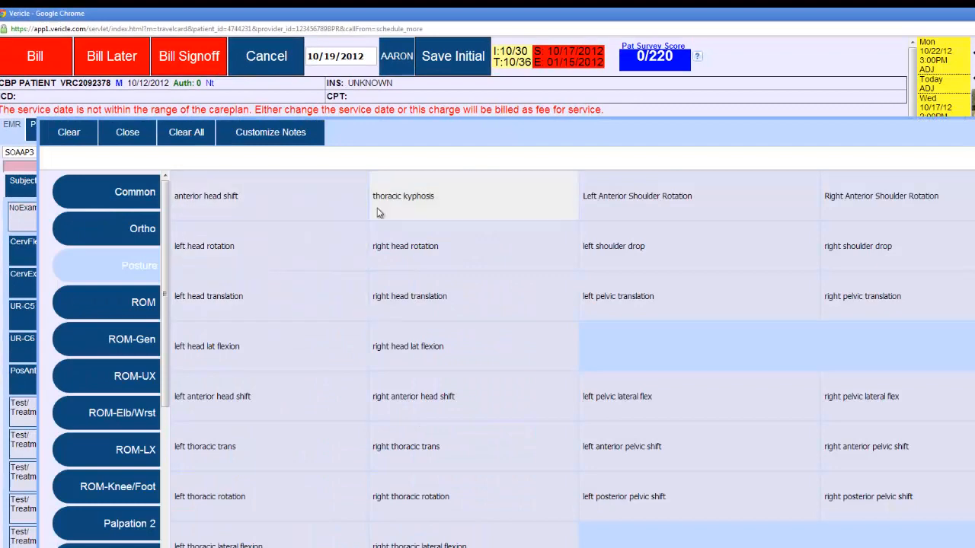
click(269, 245)
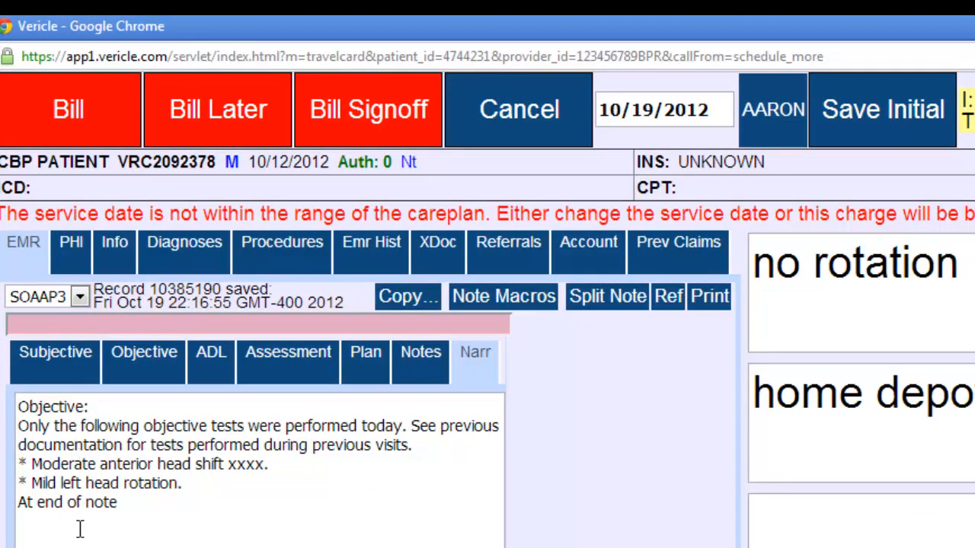
click(240, 464)
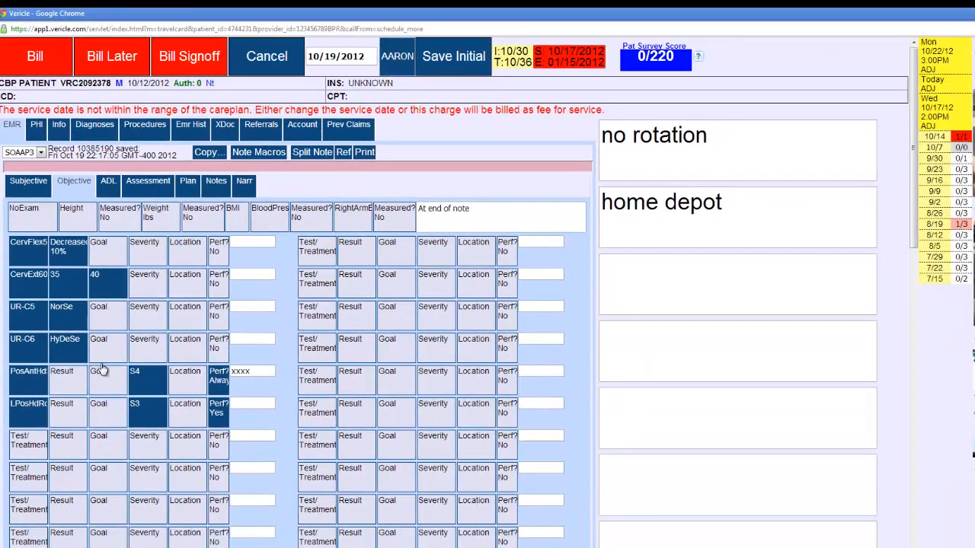
mouse_move(79, 223)
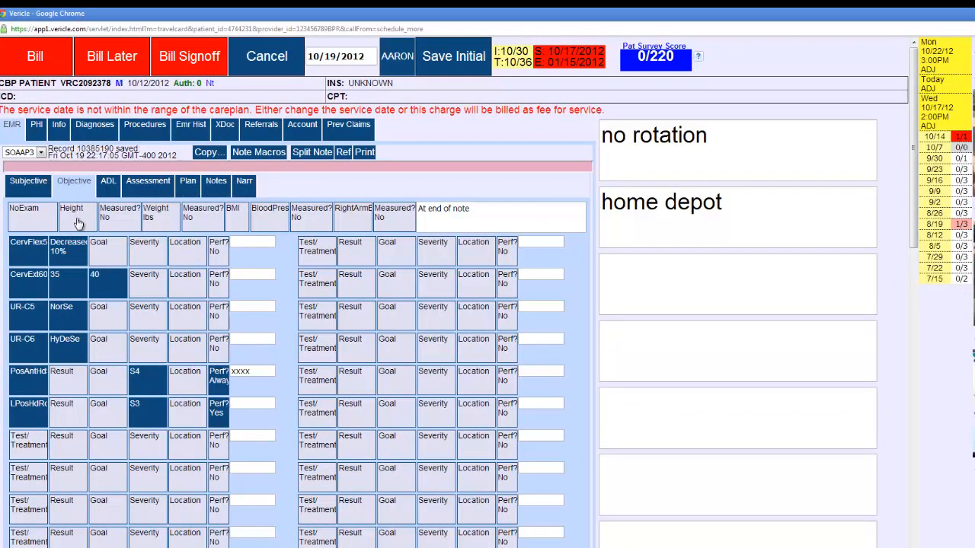
mouse_move(393, 230)
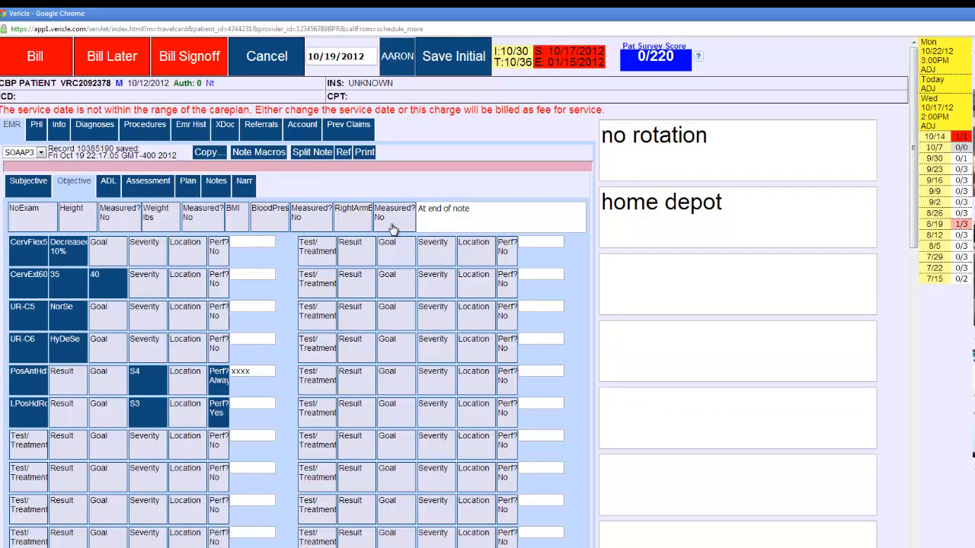
mouse_move(78, 222)
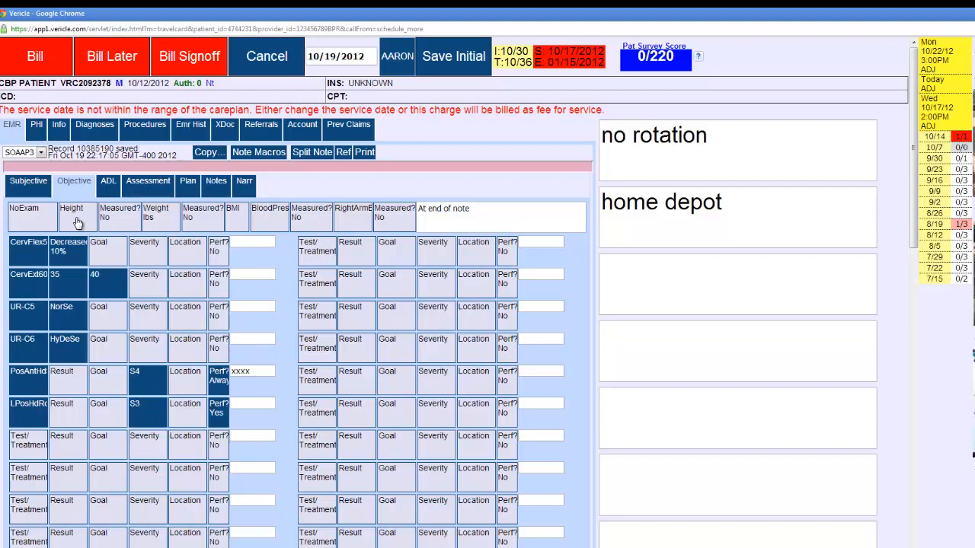
Enter height 6' 1.75" and weight 185 lbs, giving BMI 24.
click(71, 213)
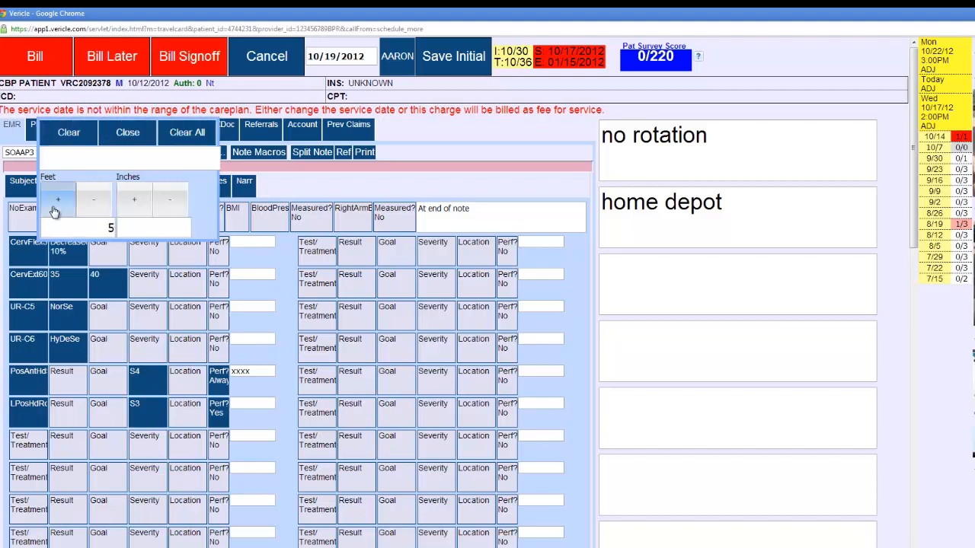
click(134, 199)
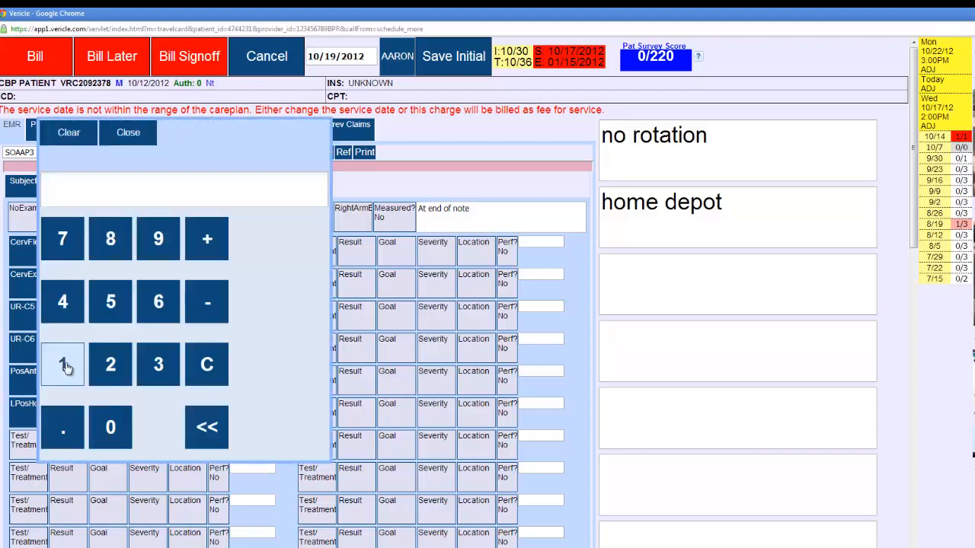
click(62, 364)
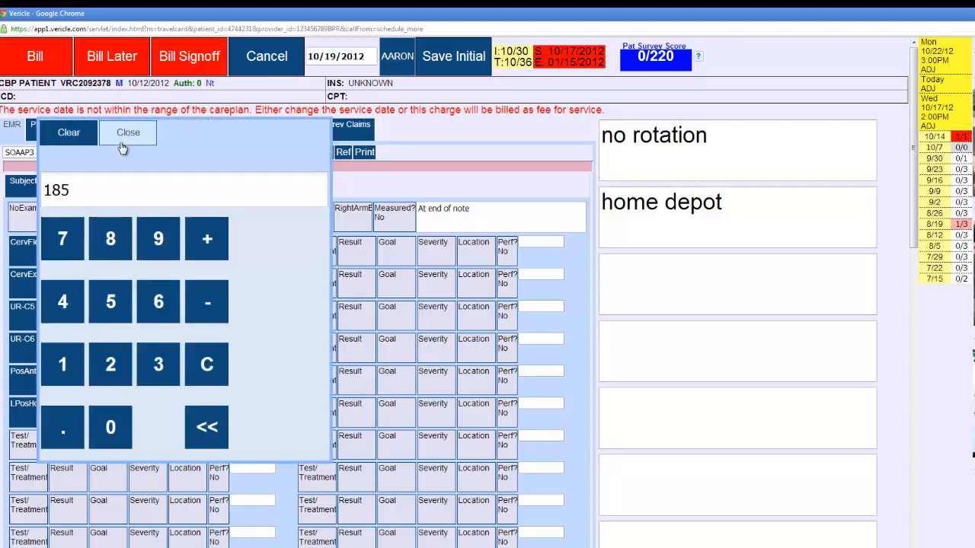
click(128, 132)
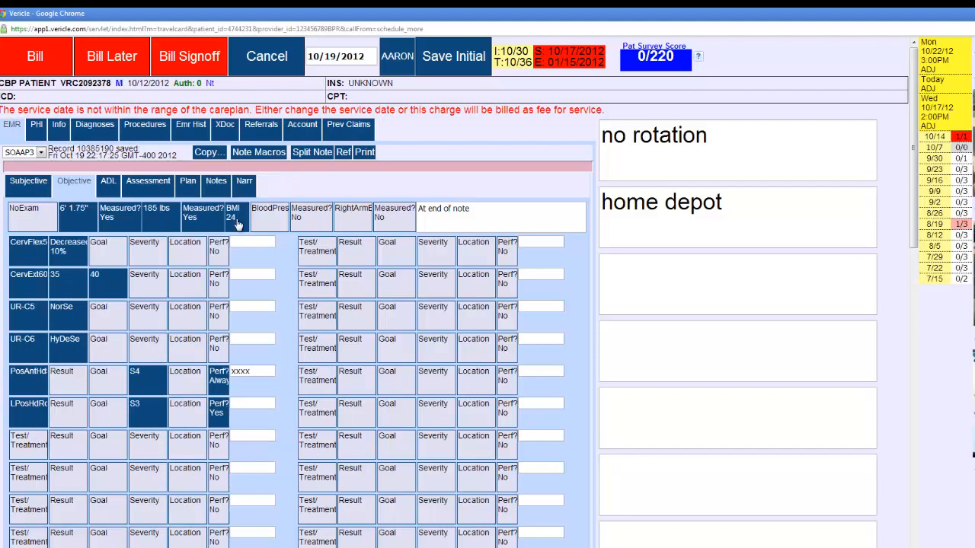
mouse_move(272, 222)
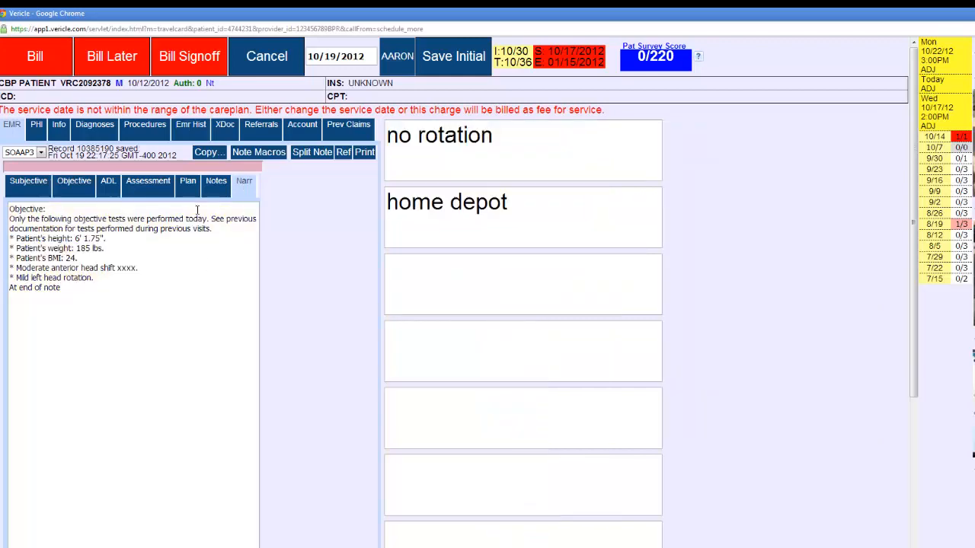
Go back to the Objective grid listing height, weight, BMI and posture findings.
click(73, 181)
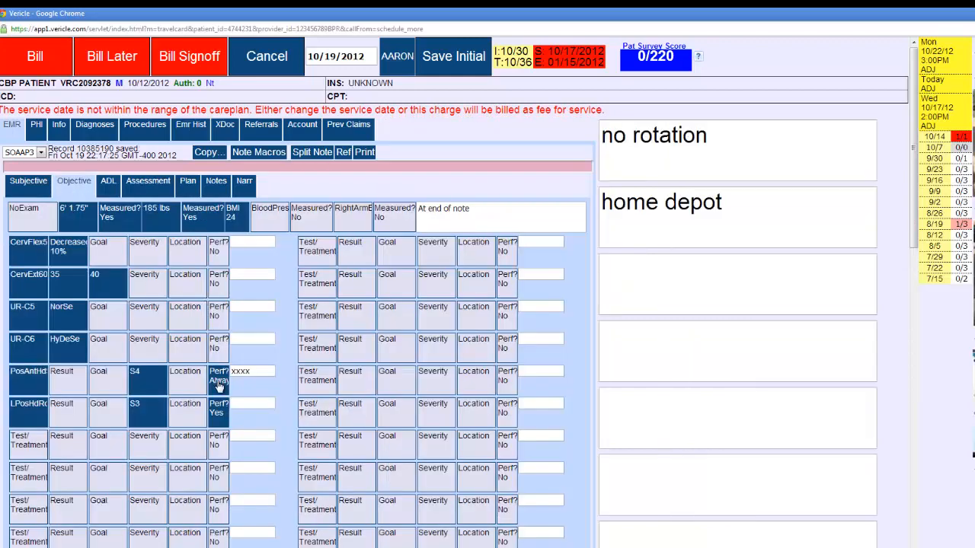
mouse_move(49, 419)
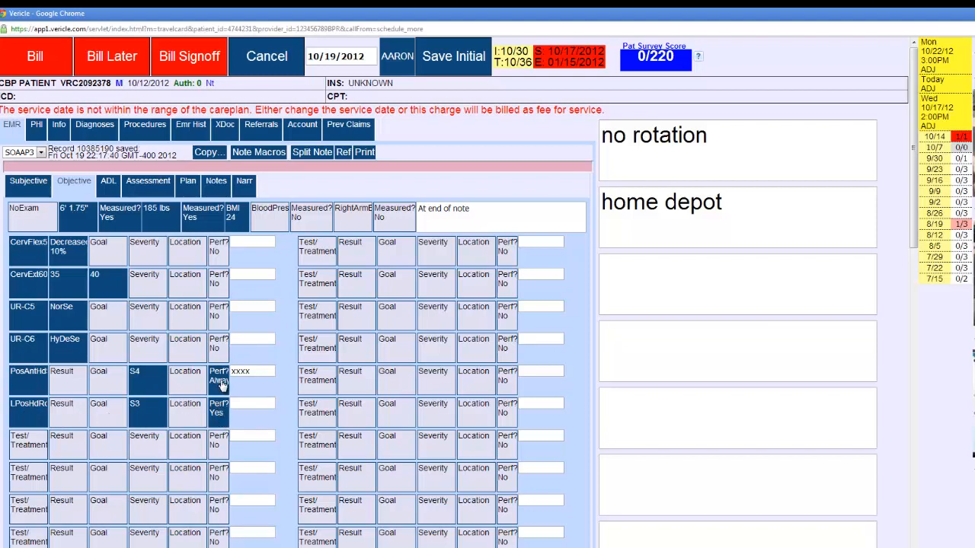
mouse_move(220, 414)
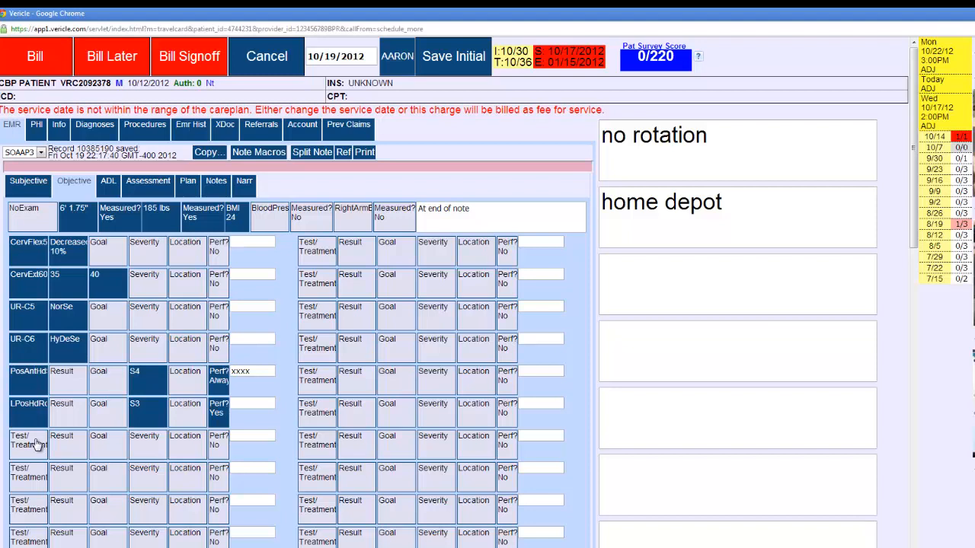
mouse_move(39, 411)
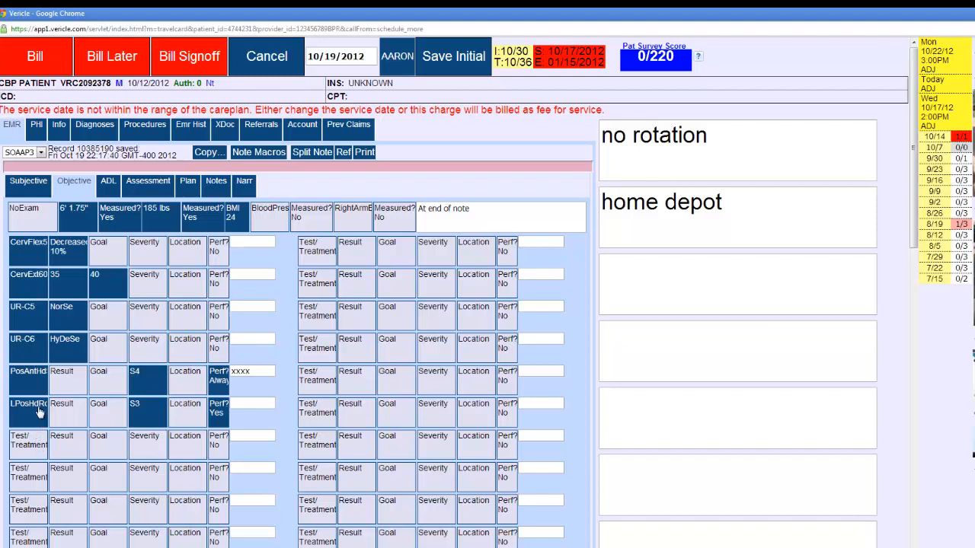
mouse_move(30, 273)
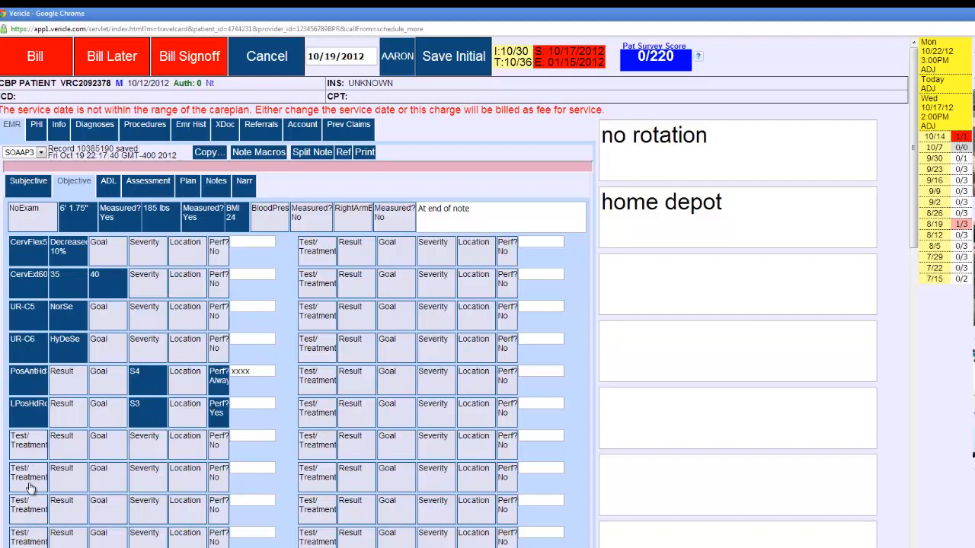
mouse_move(27, 267)
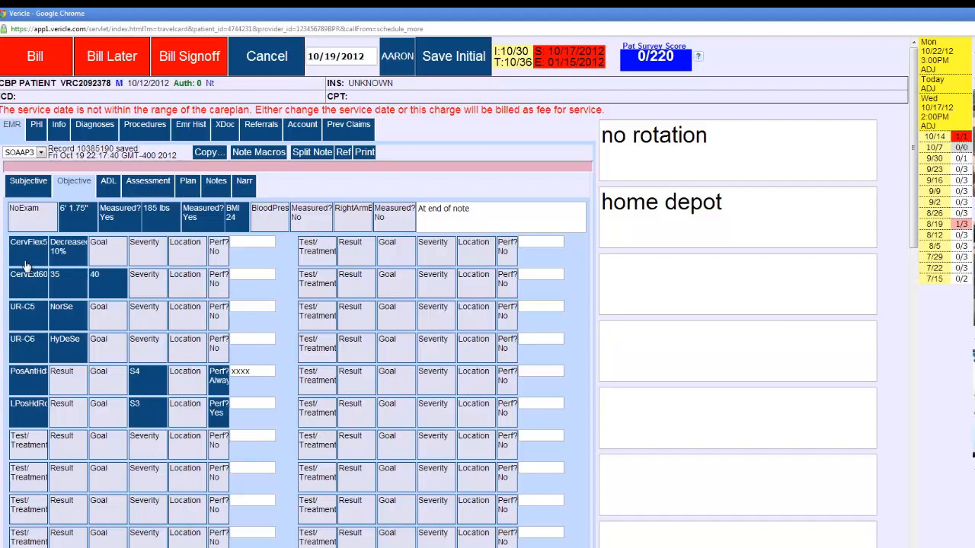